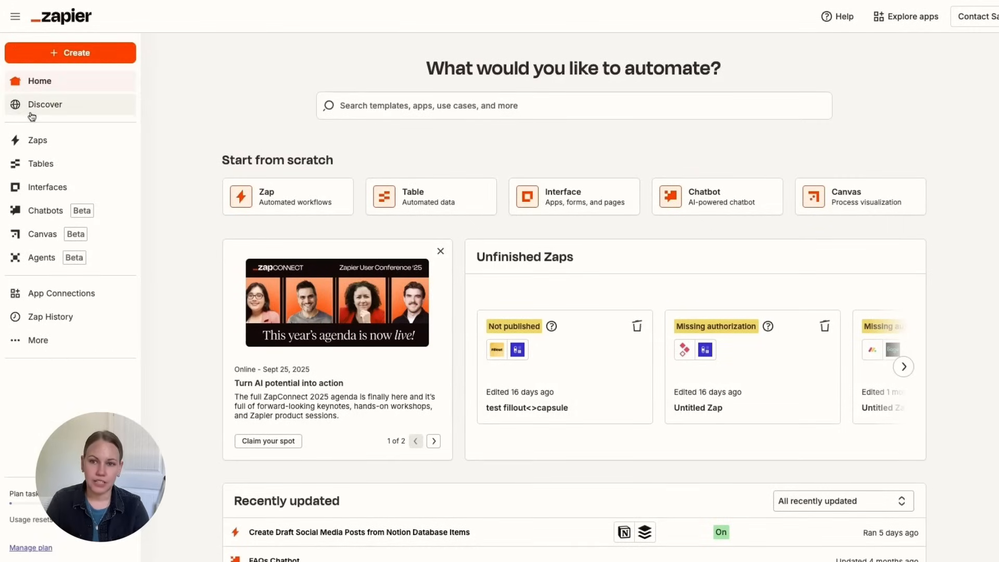
Browse Discover's Lead management templates, then view the Zaps and Tables lists
left_click(45, 104)
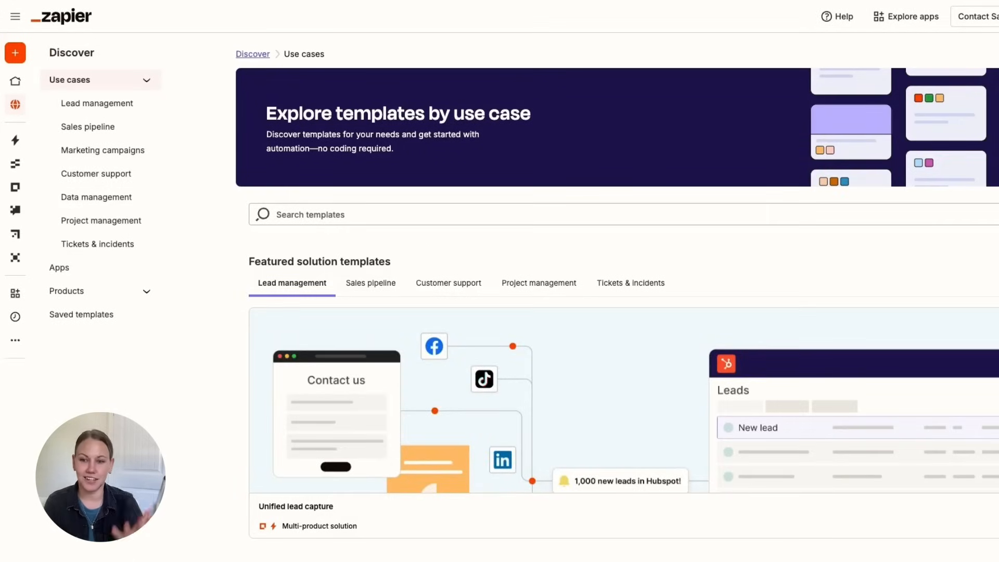
left_click(97, 103)
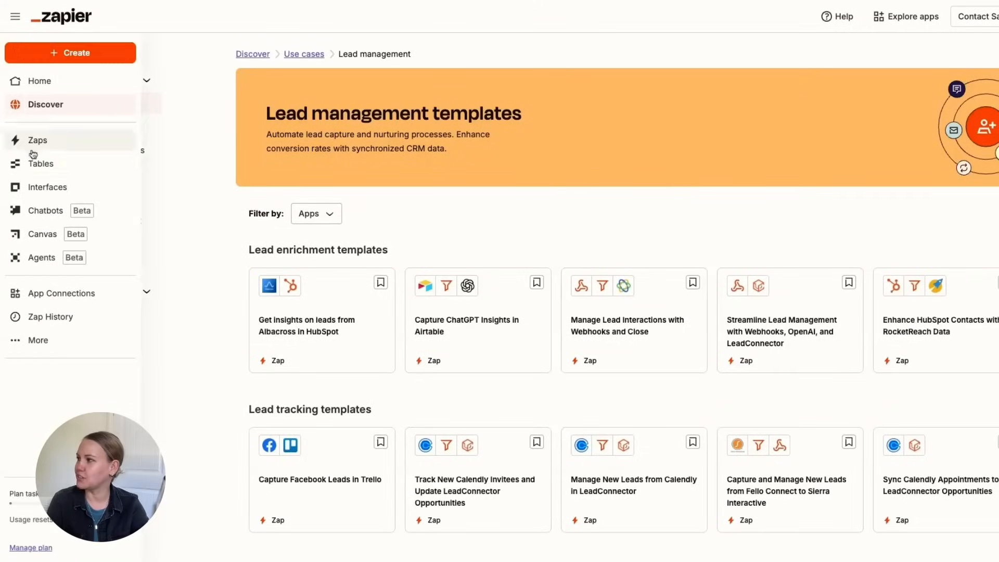
left_click(37, 140)
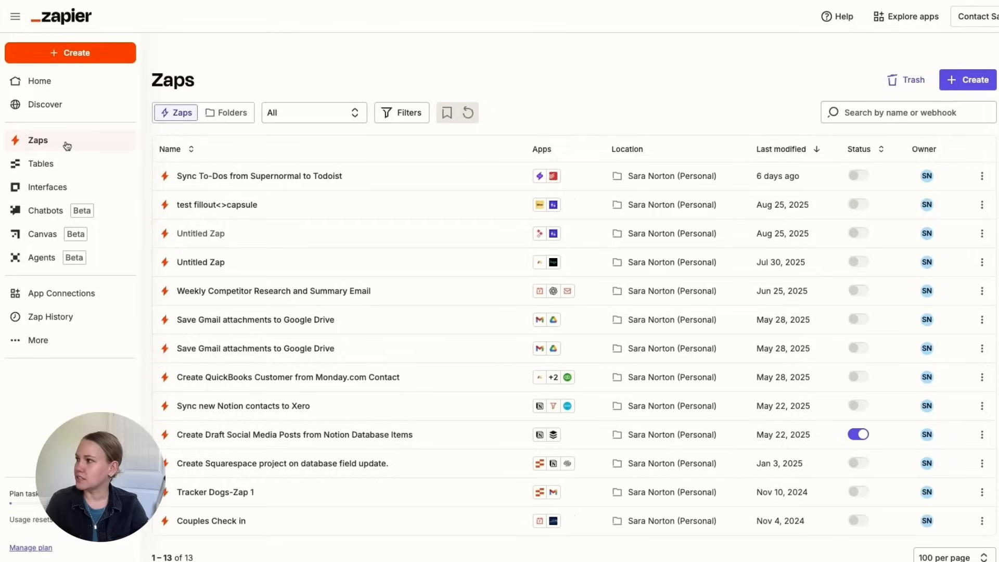
left_click(41, 163)
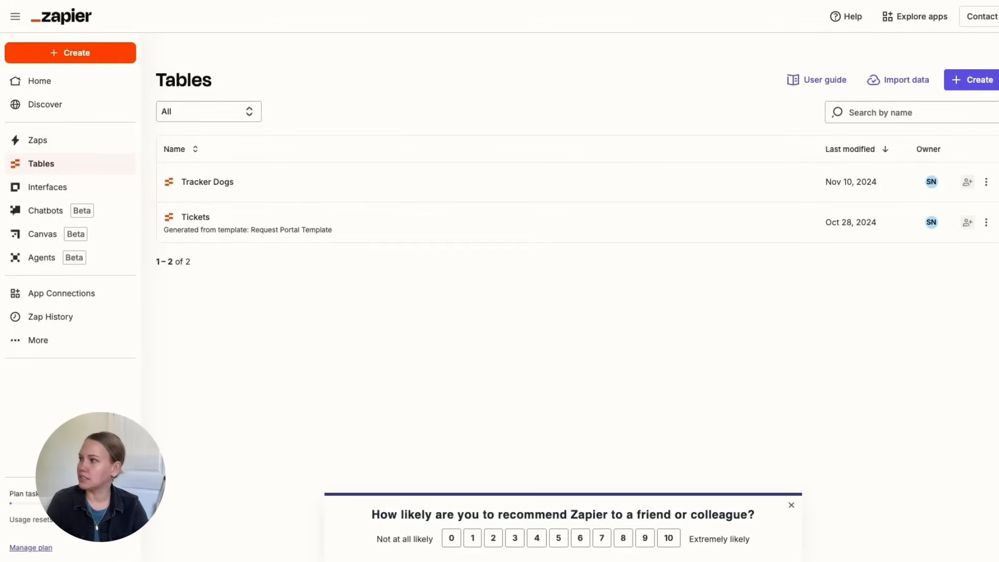
View Interfaces and Chatbots, collapse the sidebar and land on the saved canvases list
left_click(47, 186)
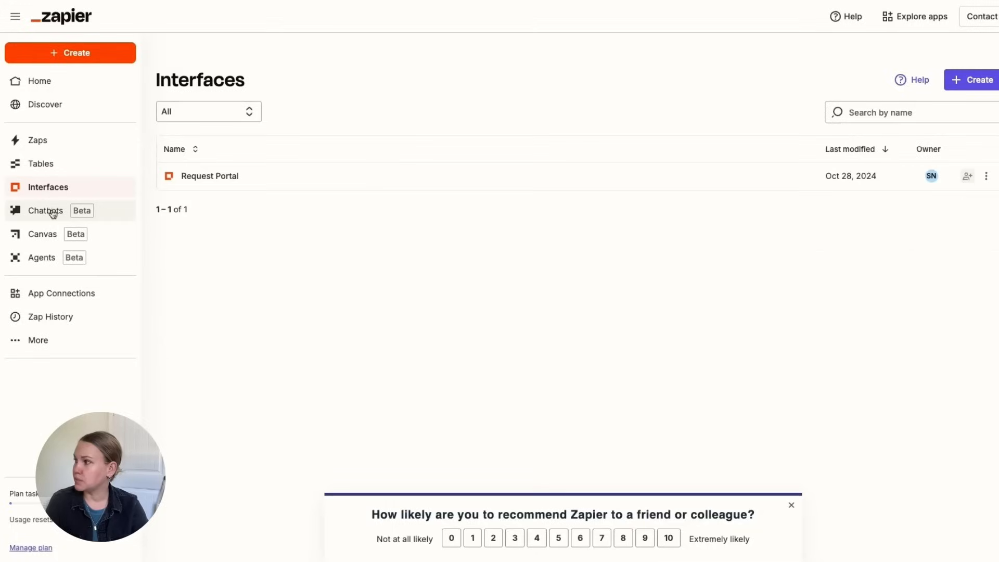
left_click(42, 234)
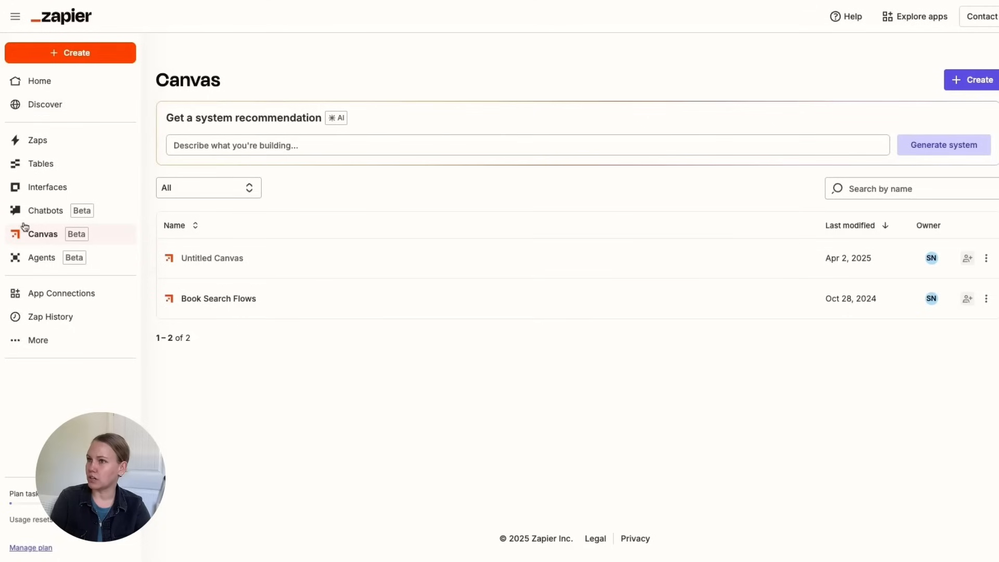
left_click(15, 16)
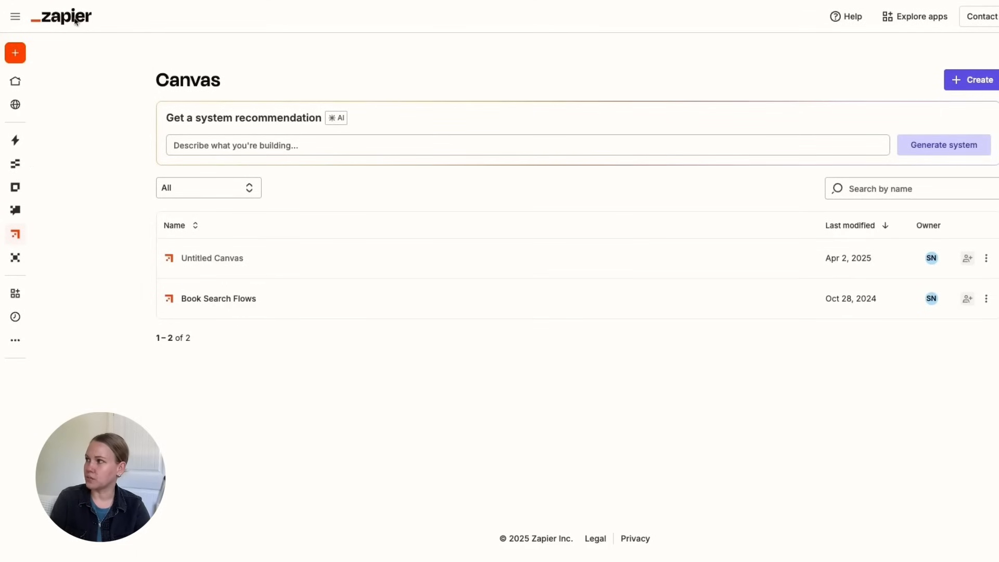
left_click(15, 81)
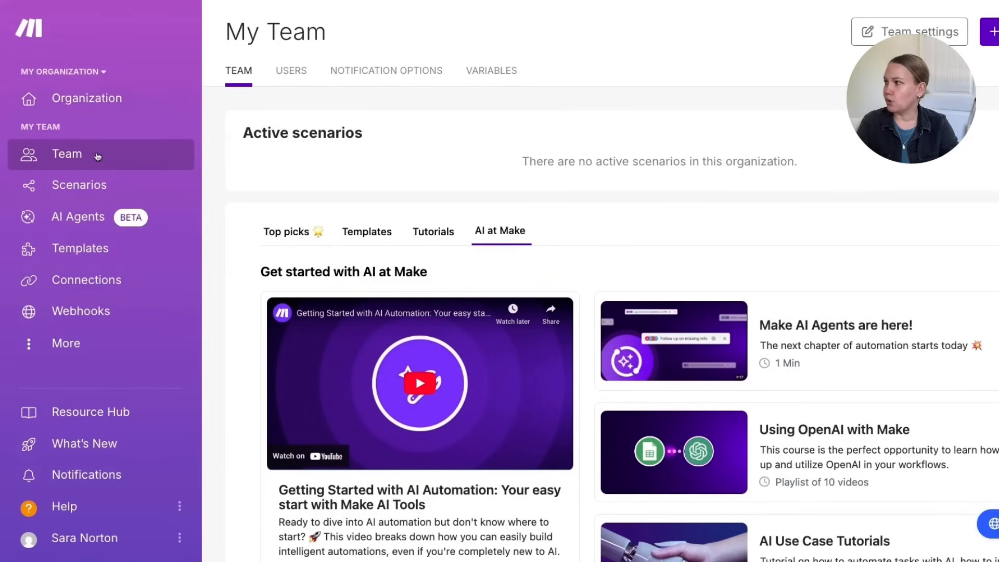
mouse_move(87, 98)
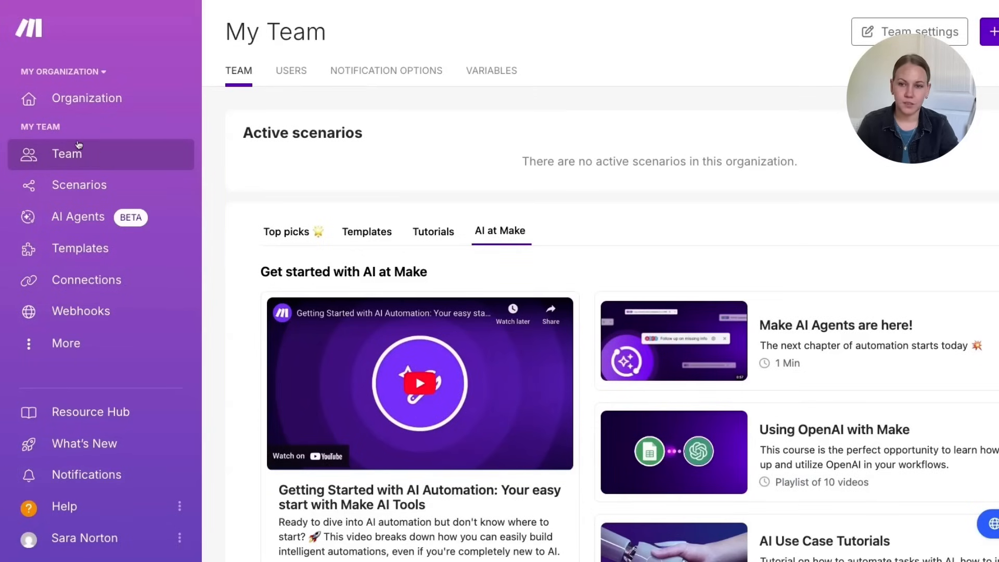
mouse_move(219, 390)
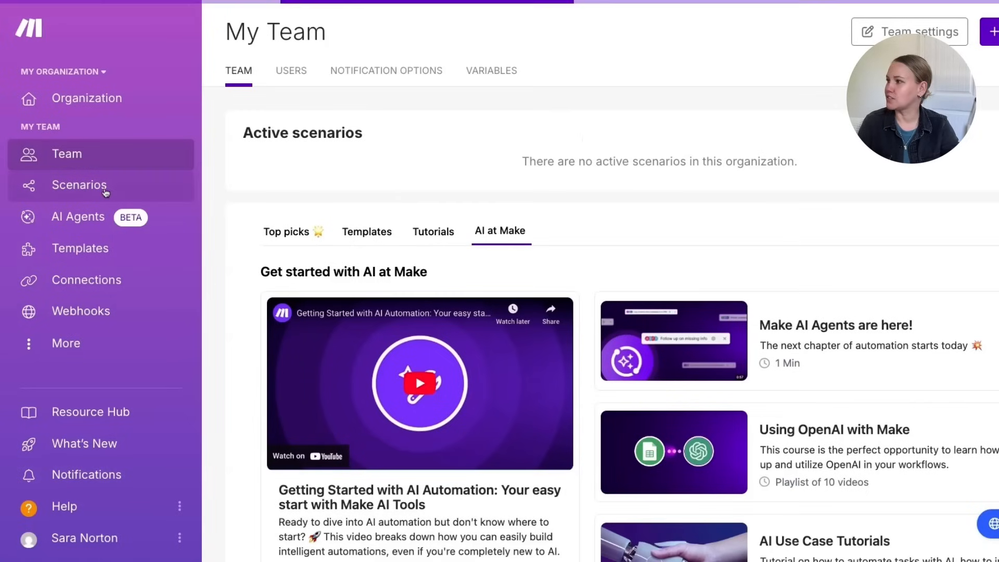
View Make's Scenarios, Connections and empty Webhooks pages from the sidebar
left_click(79, 186)
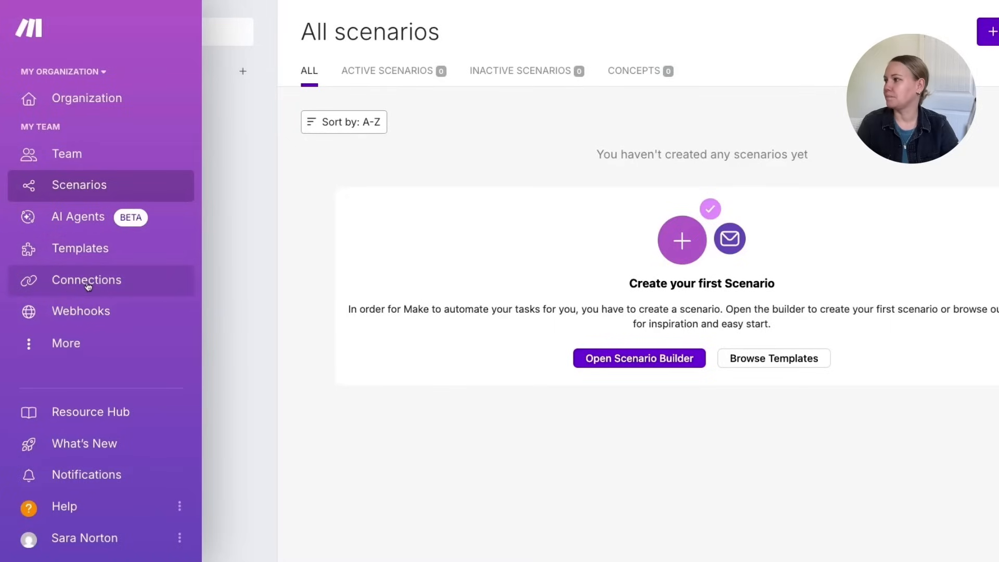
left_click(86, 280)
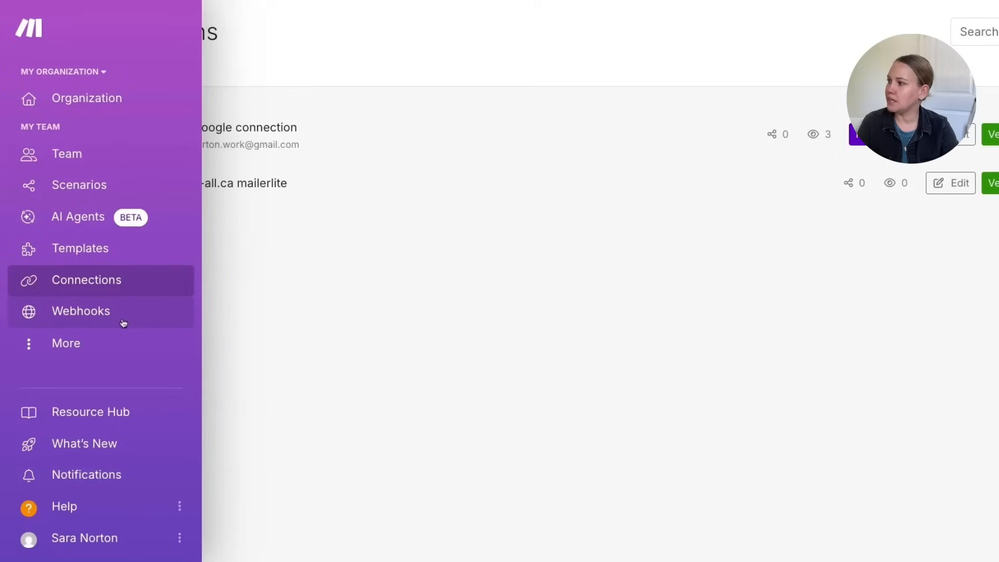
left_click(81, 311)
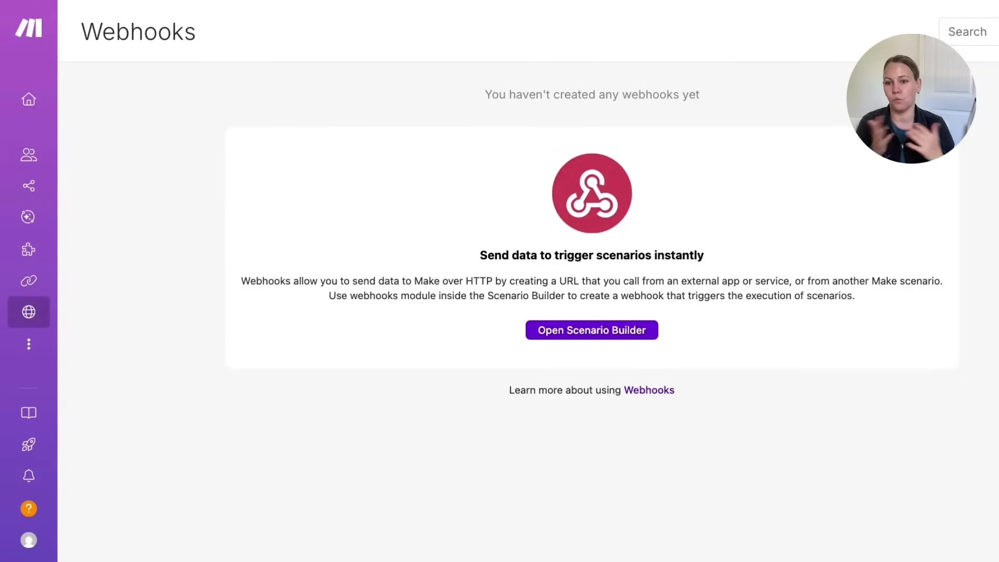
left_click(28, 343)
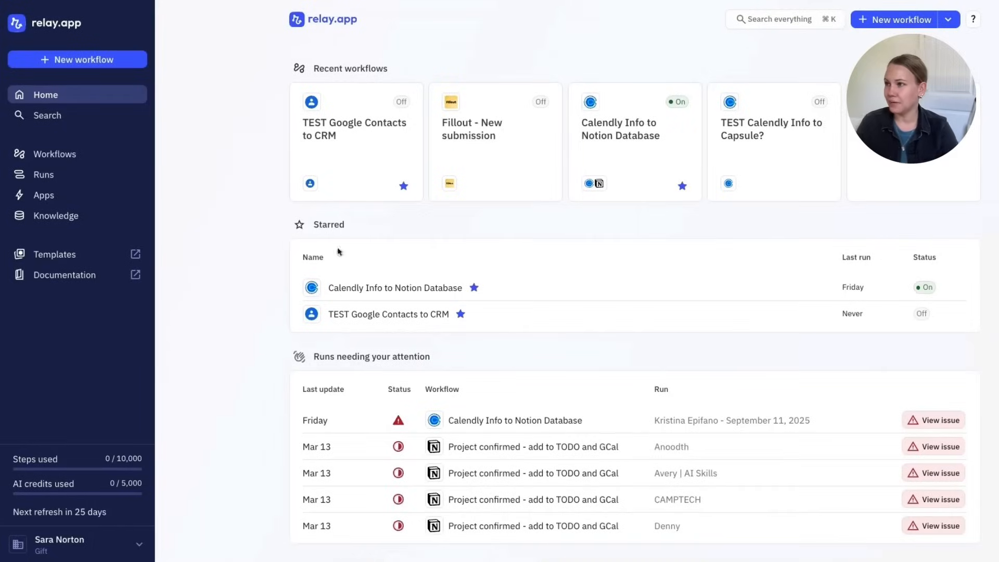
mouse_move(806, 338)
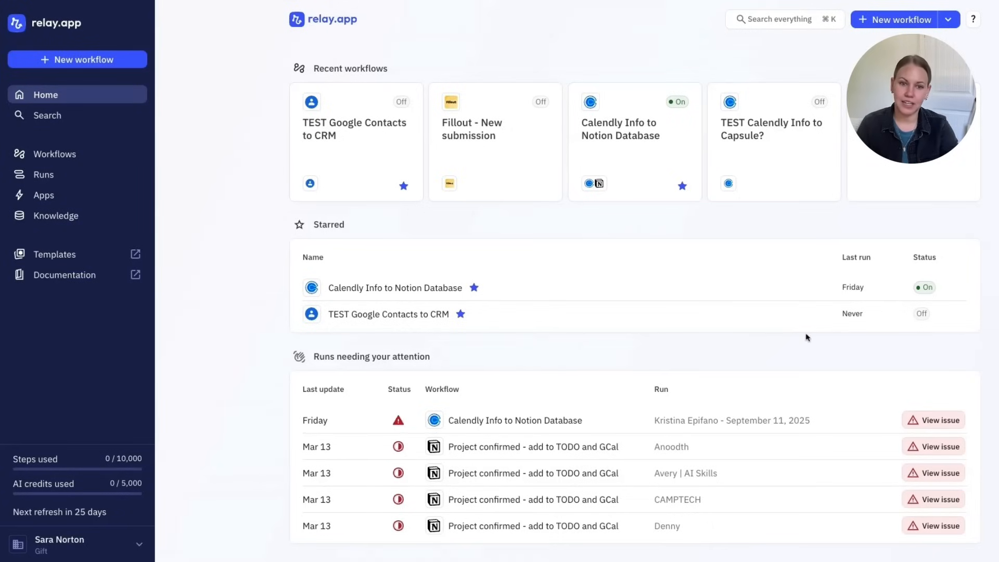
mouse_move(973, 344)
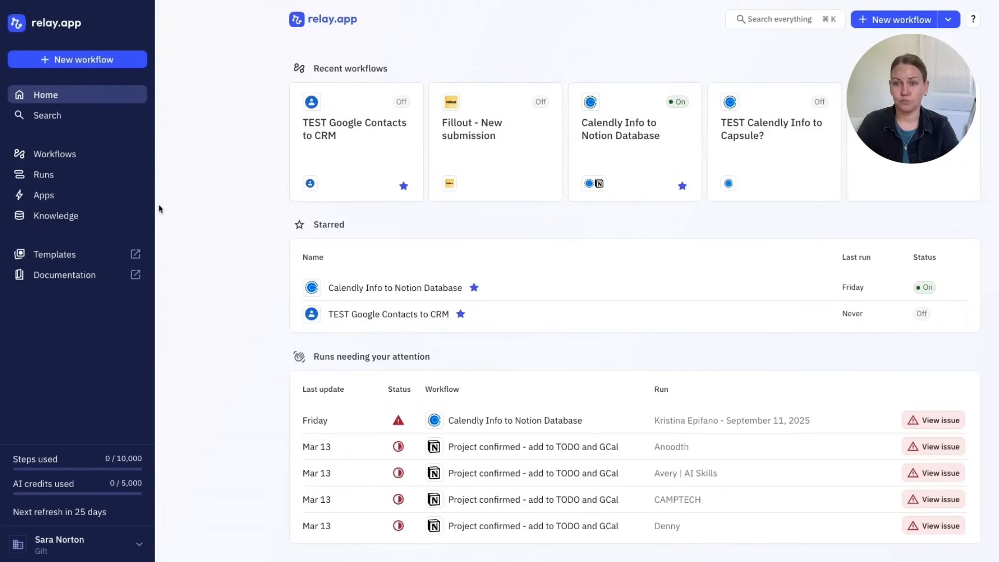
left_click(76, 59)
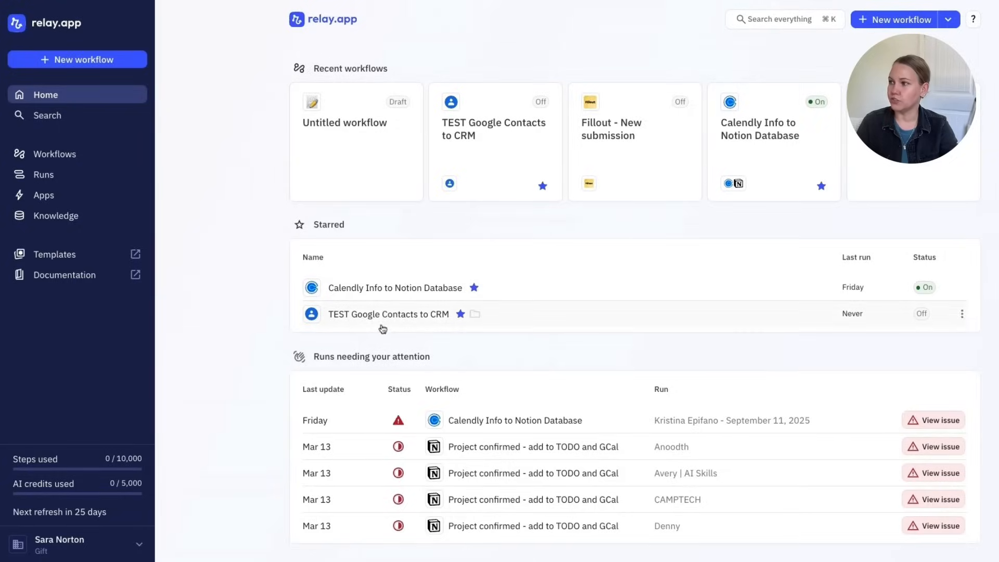
scroll("down", 3)
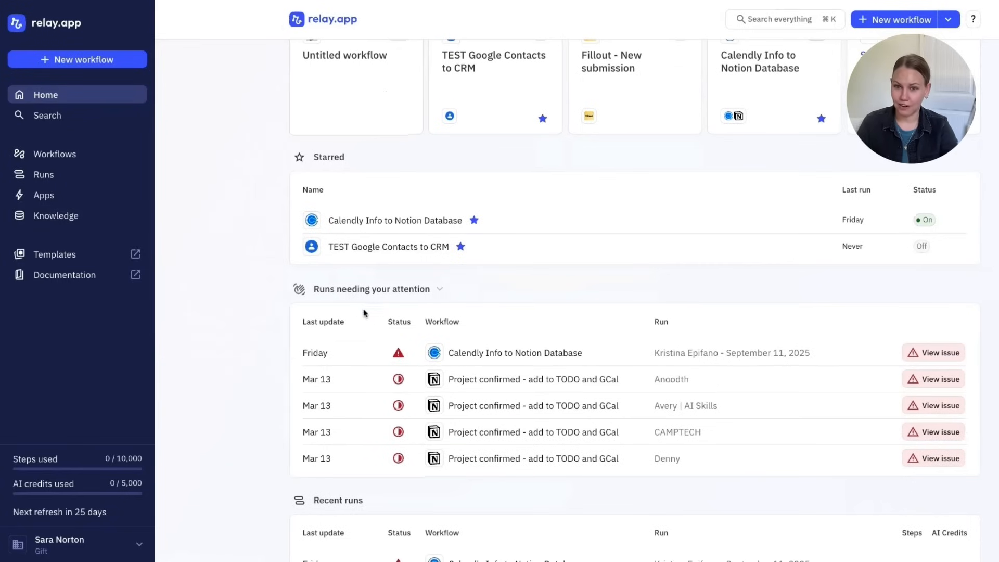
scroll("down", 3)
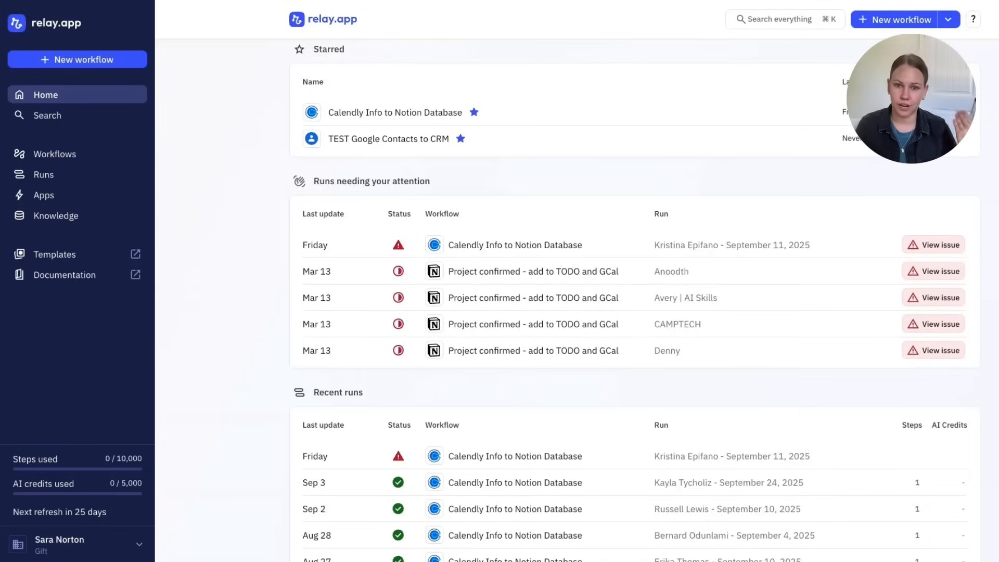
mouse_move(785, 282)
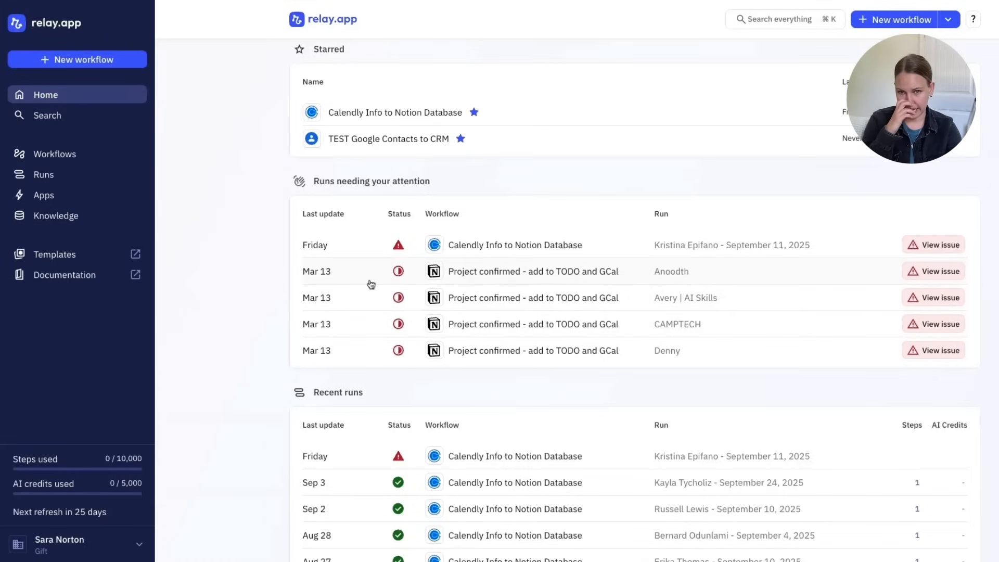
mouse_move(572, 282)
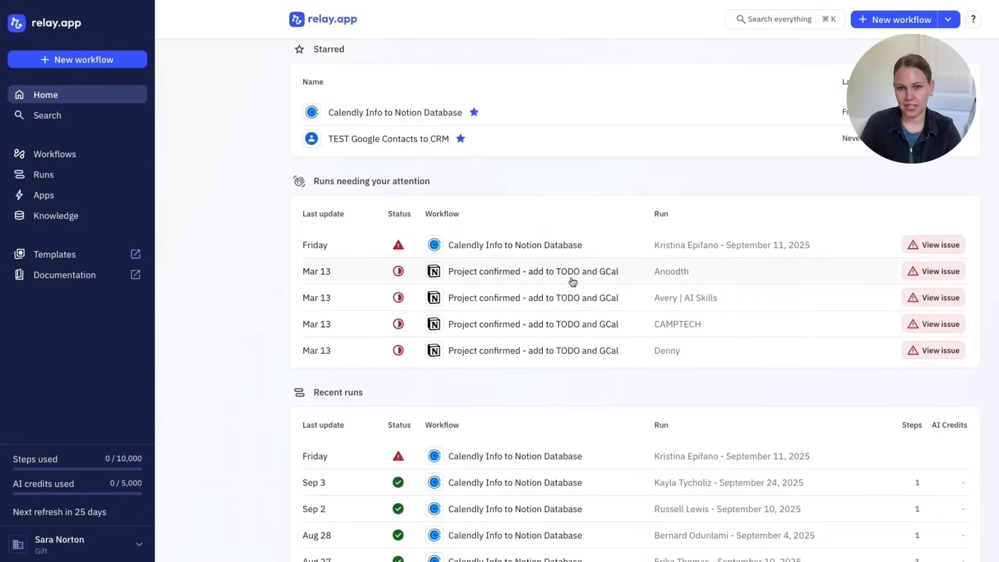
scroll("down", 3)
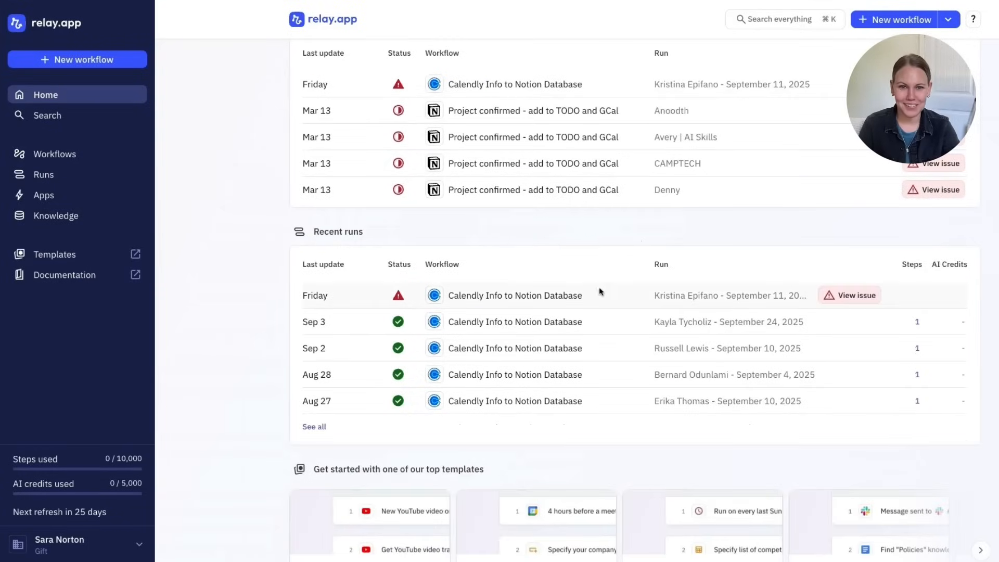
scroll("down", 3)
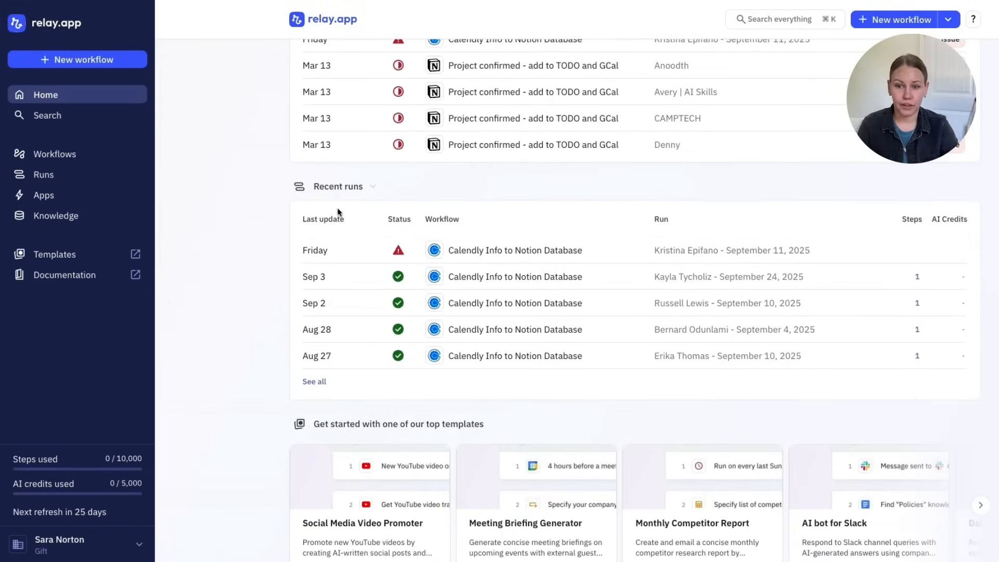
scroll("down", 3)
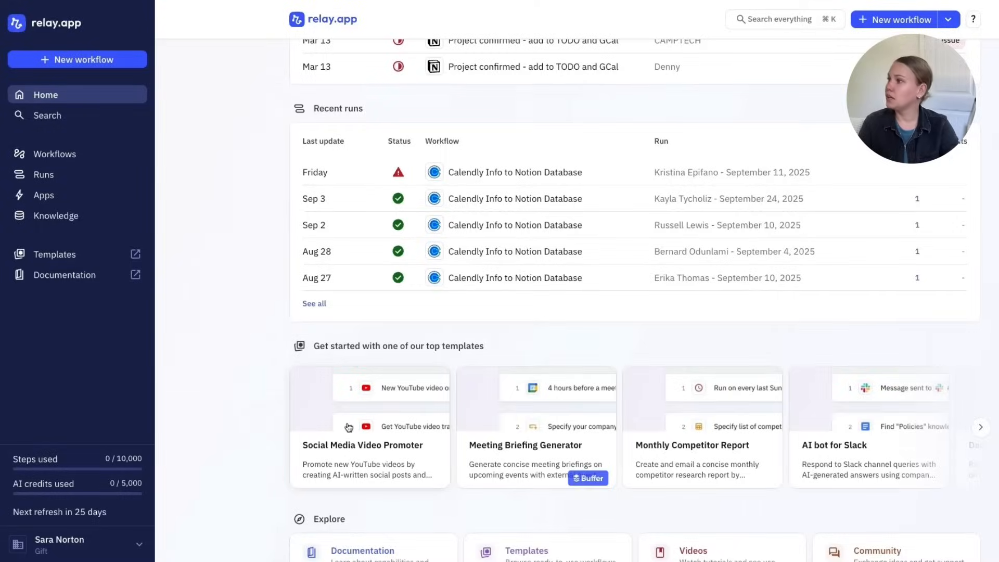
View the workflows list and runs history, scroll the apps catalog, then close Manage apps
left_click(55, 154)
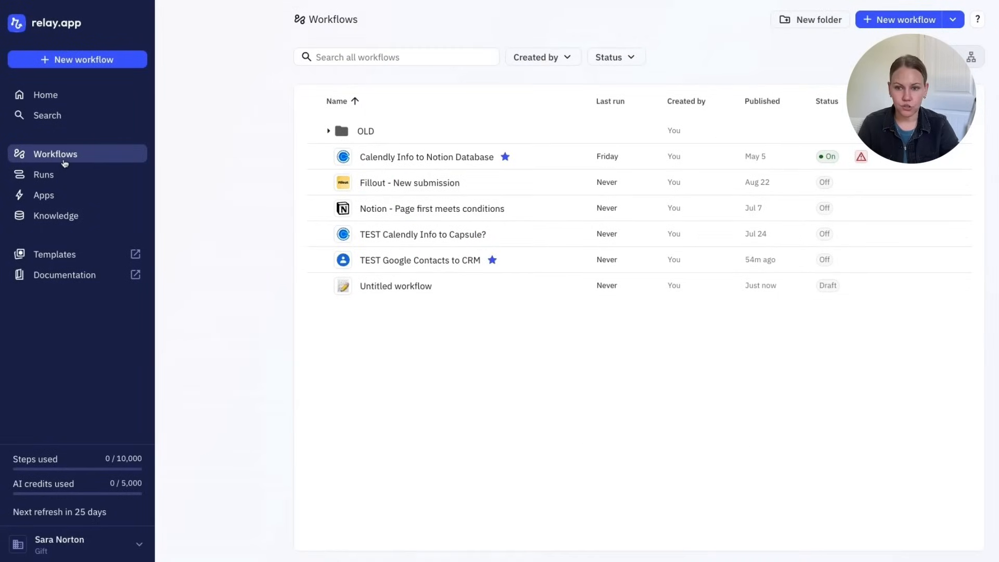
left_click(43, 174)
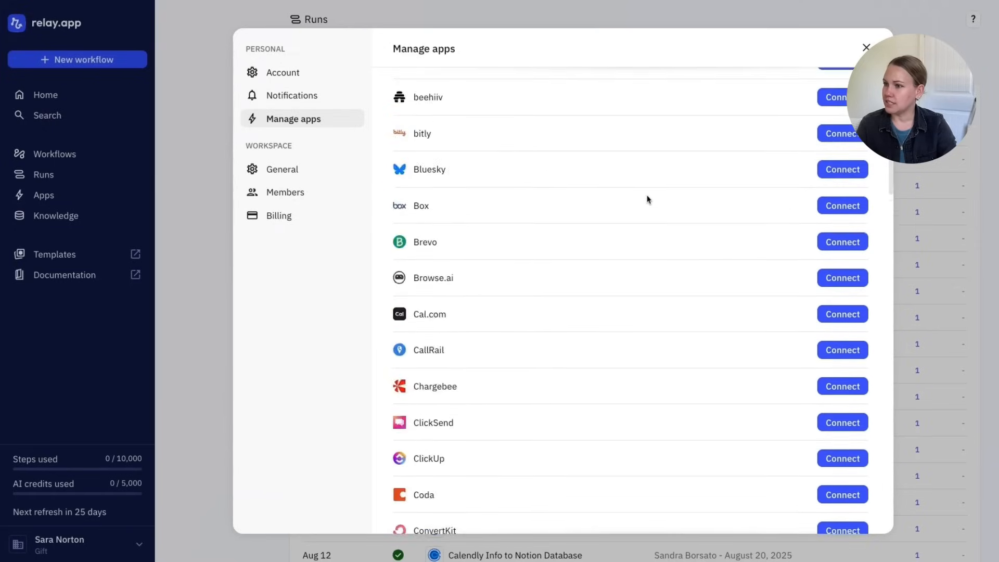
scroll("down", 3)
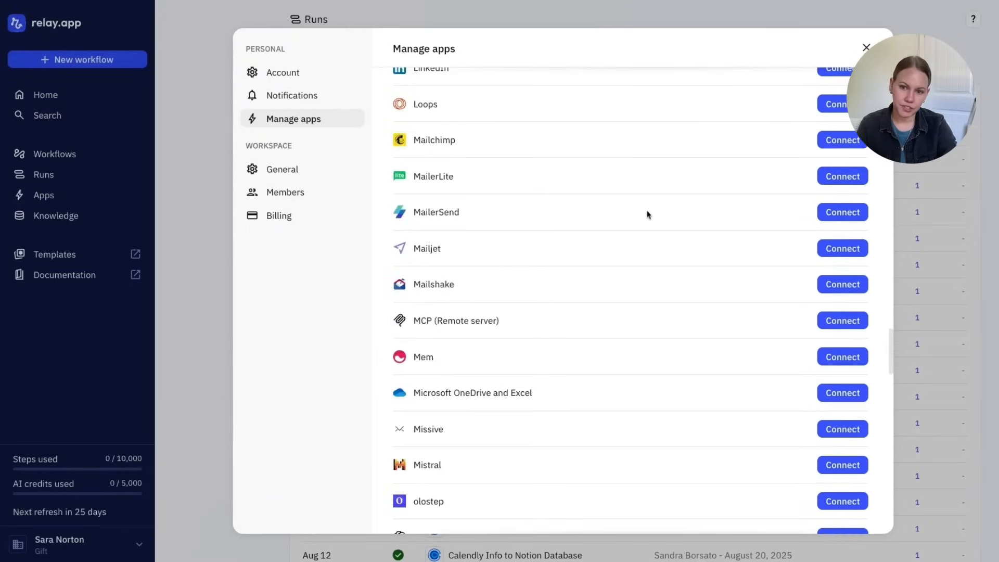
scroll("down", 3)
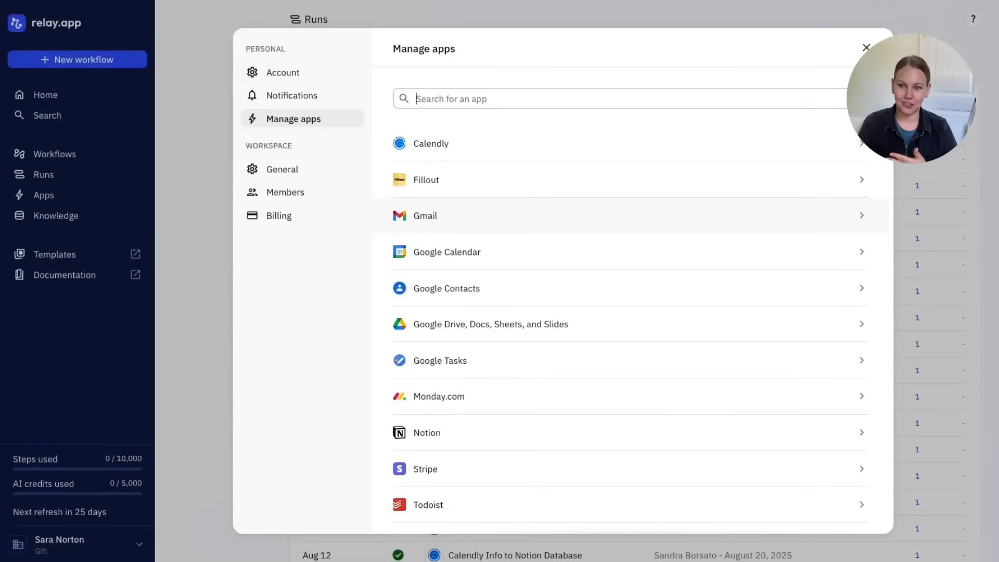
scroll("down", 3)
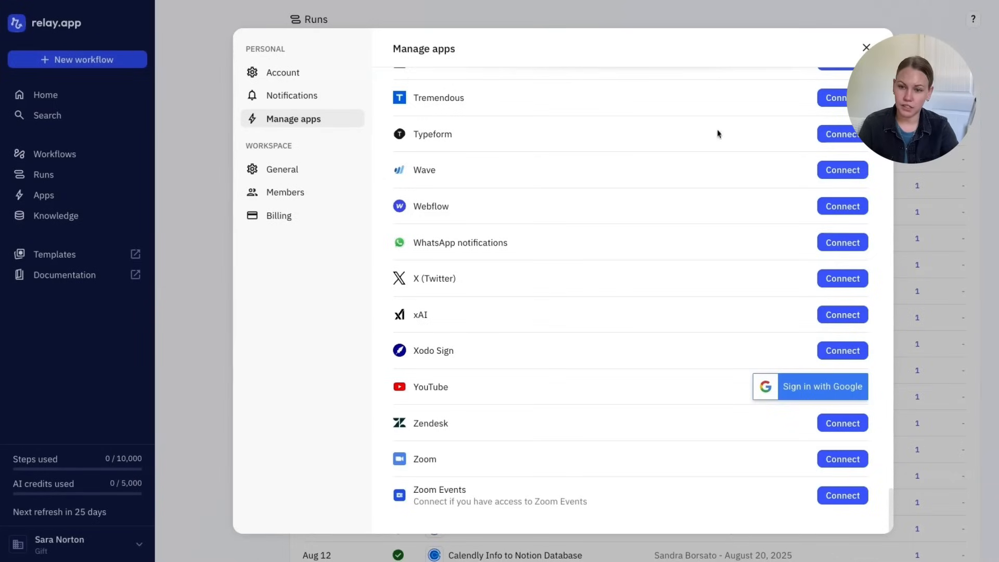
mouse_move(828, 8)
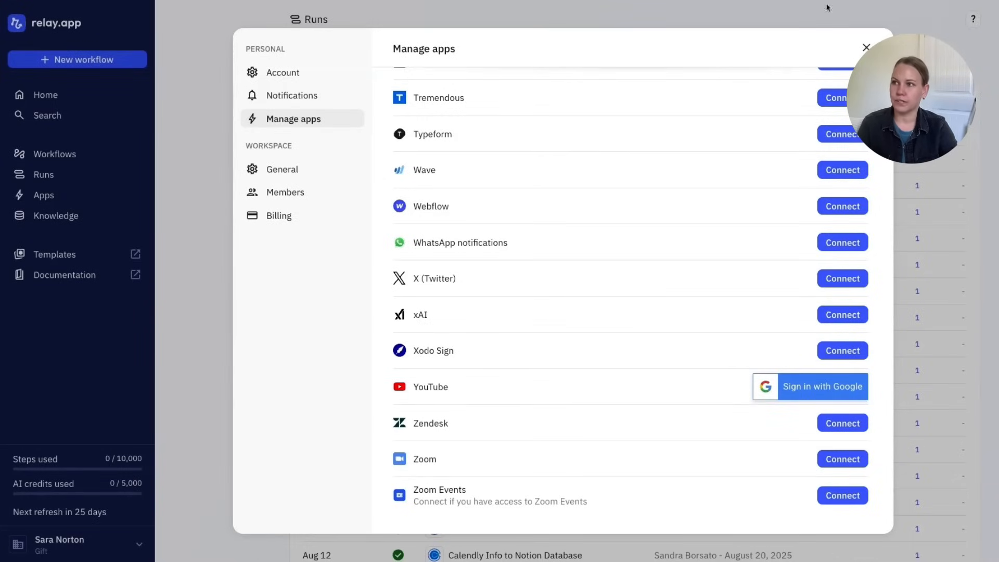
left_click(866, 47)
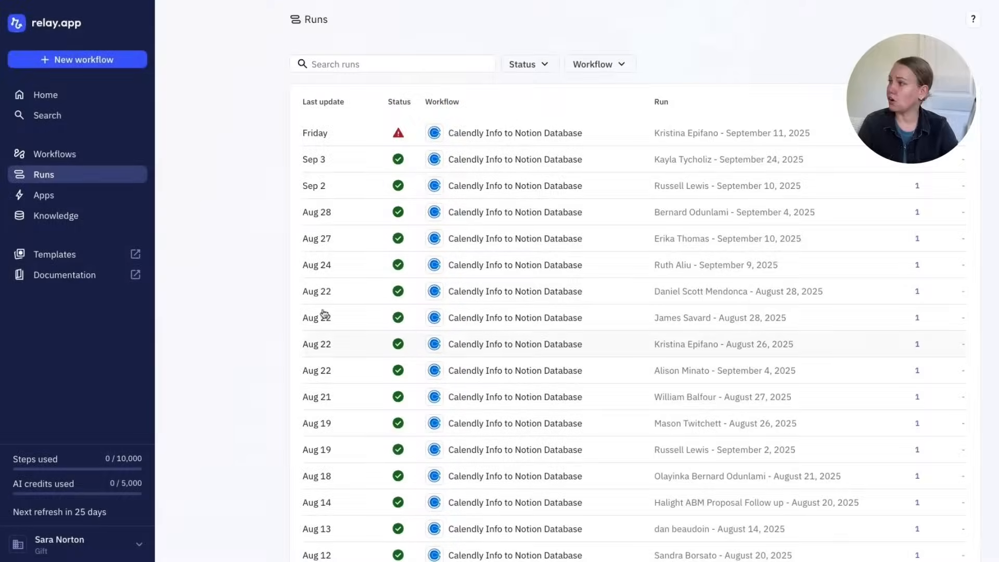
Show Relay.app's Knowledge page with its empty file list
left_click(57, 215)
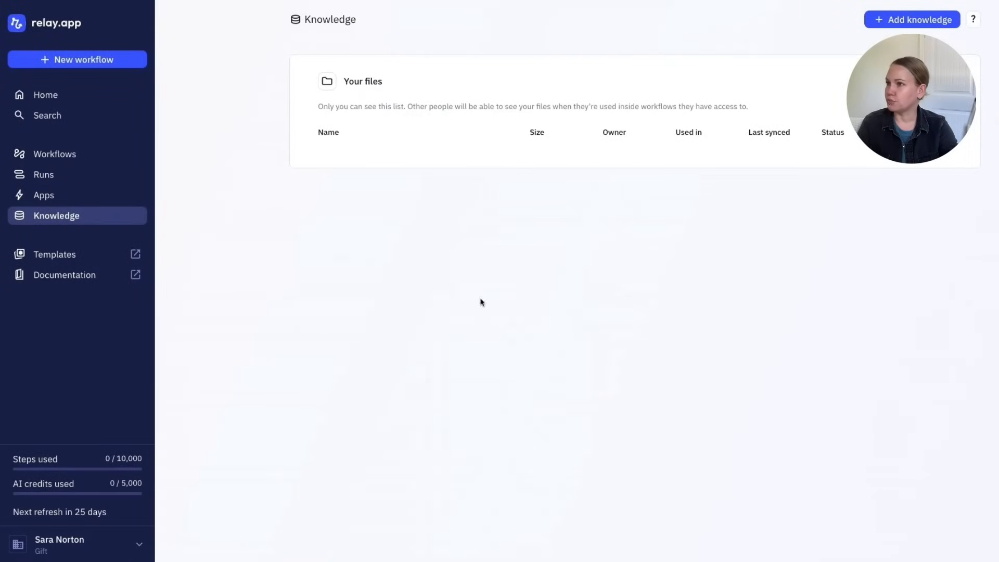
mouse_move(348, 121)
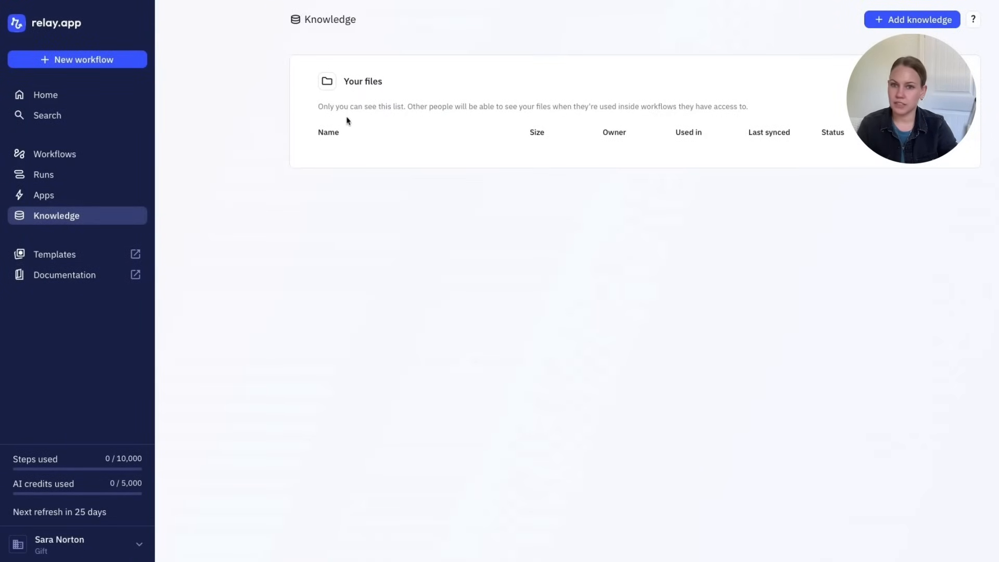
mouse_move(382, 260)
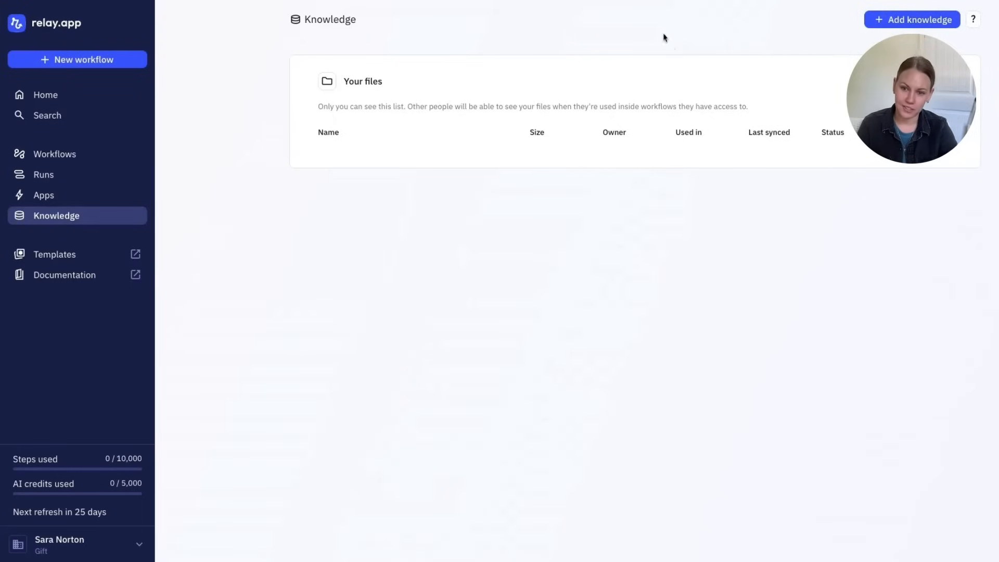
mouse_move(63, 275)
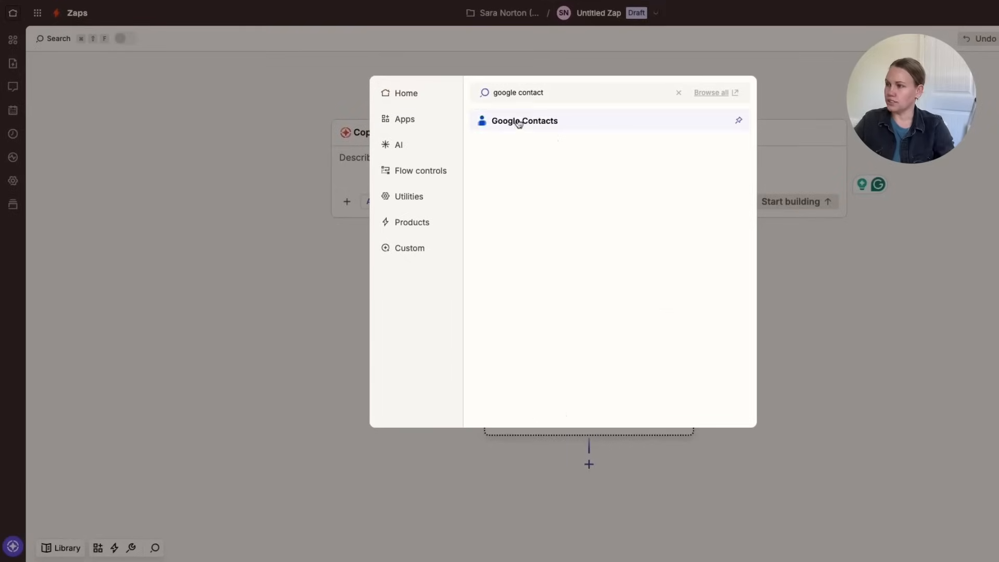
Make Google Contacts the trigger app with the New Contact event
left_click(523, 121)
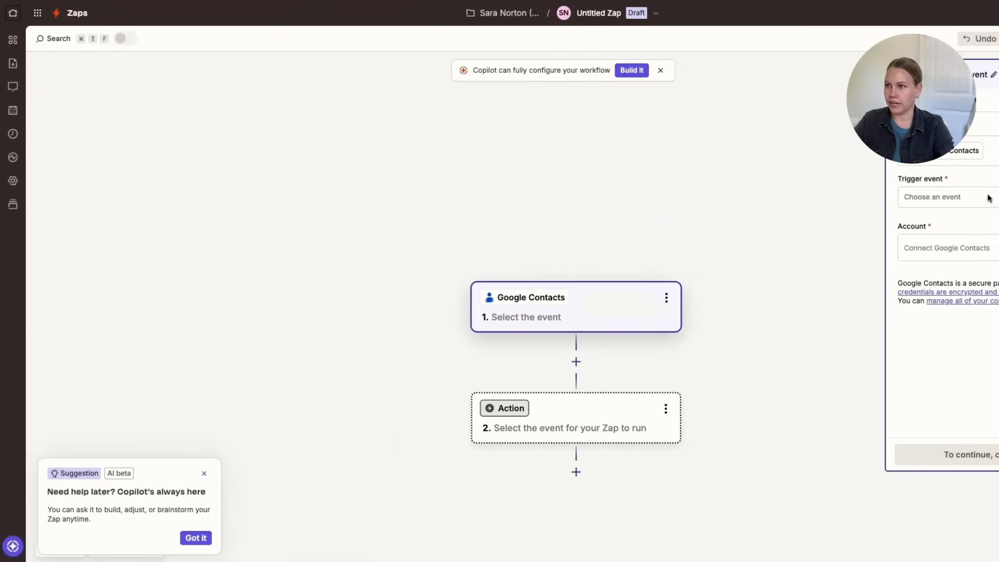
left_click(942, 197)
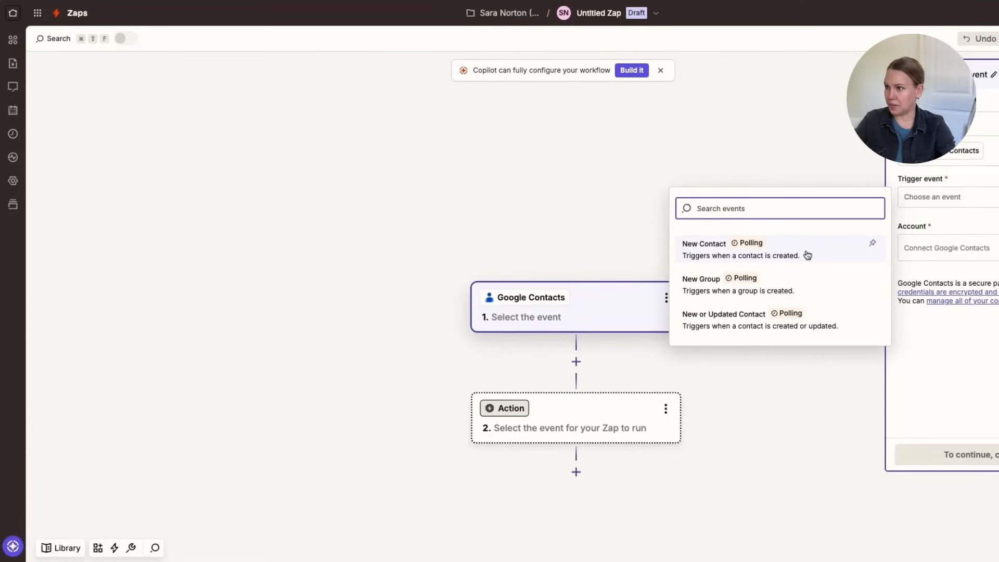
left_click(704, 244)
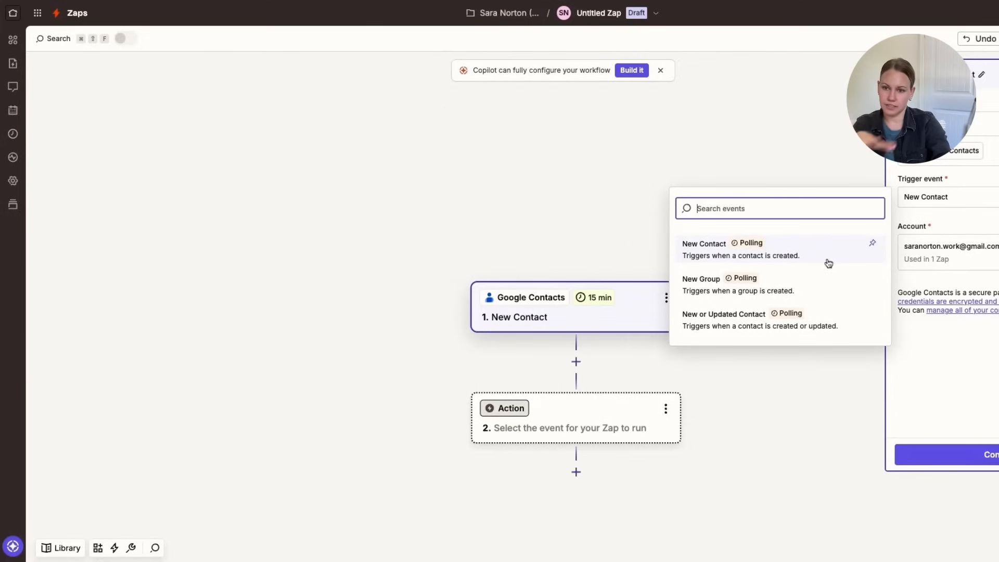
mouse_move(741, 319)
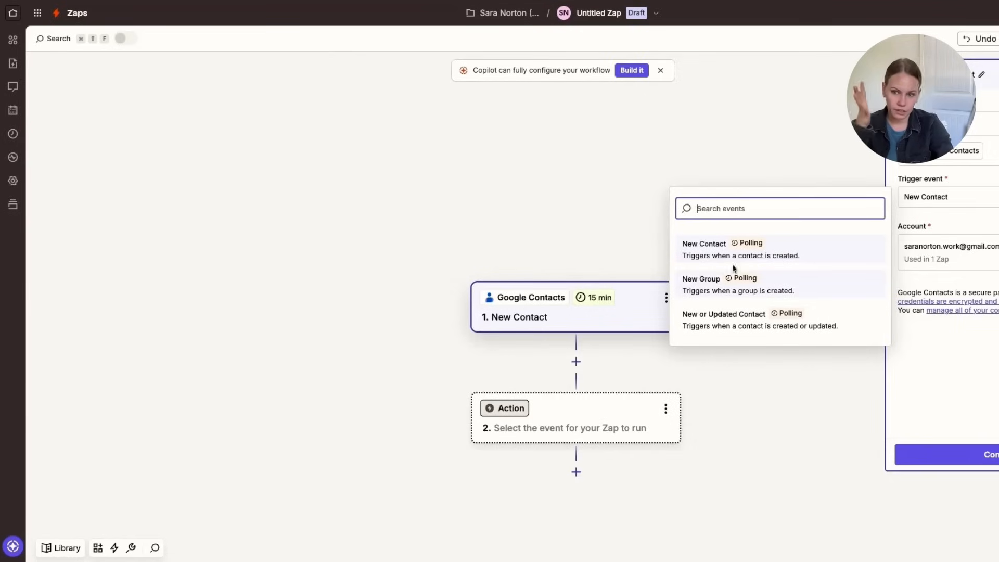
mouse_move(784, 269)
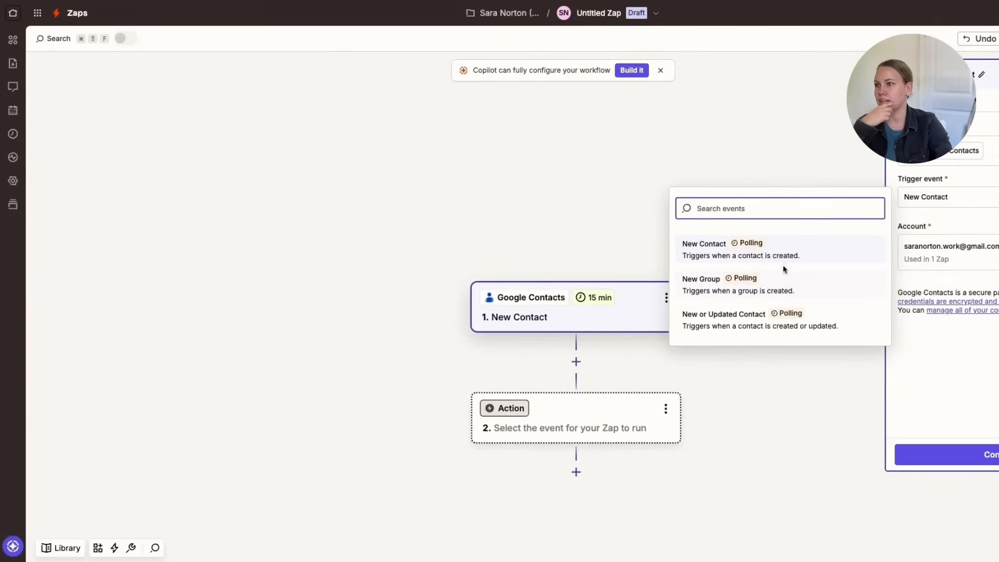
mouse_move(776, 313)
type("hubs")
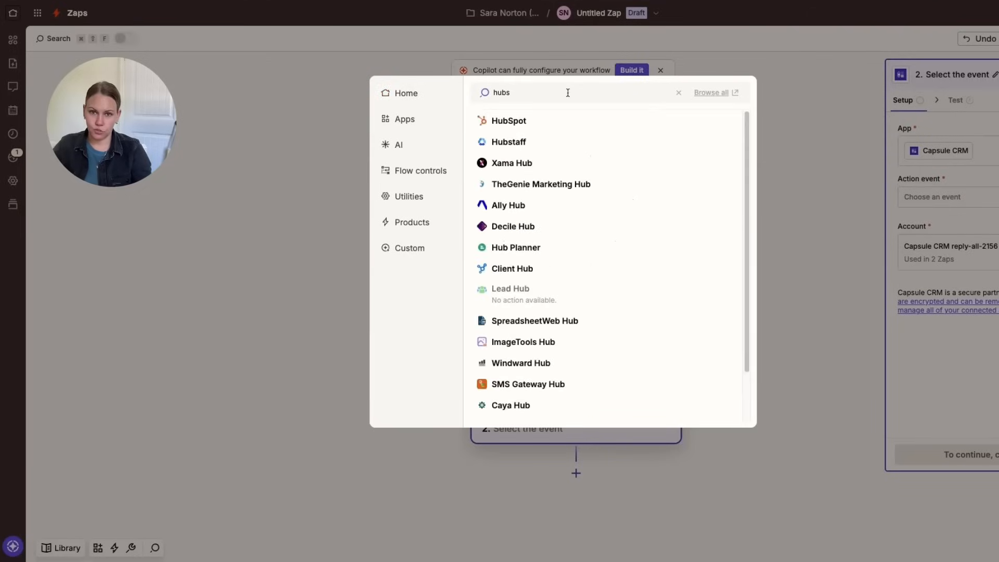
mouse_move(510, 120)
type("br")
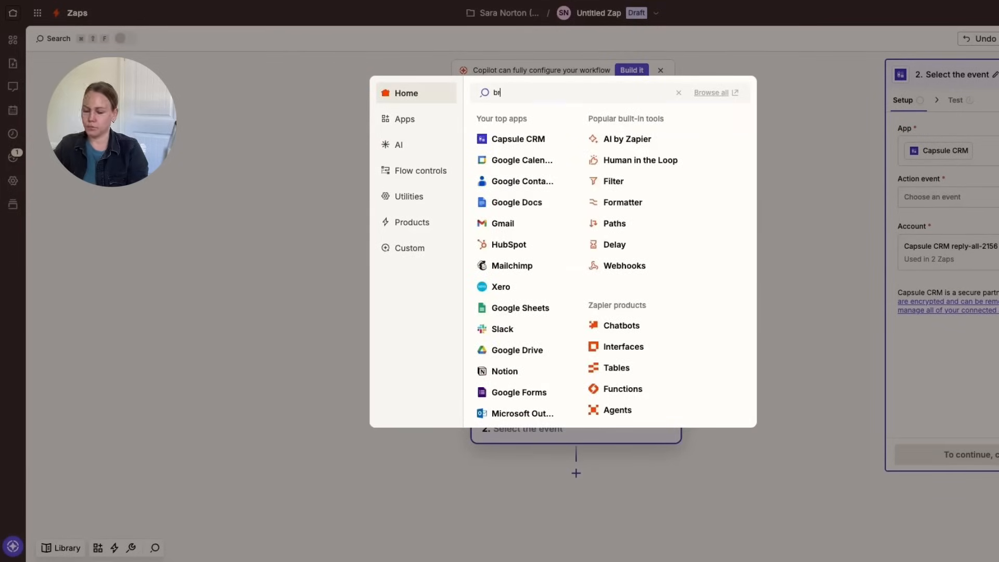
Search the app picker for 'mondi' and open the step's dropdown
type("mondi")
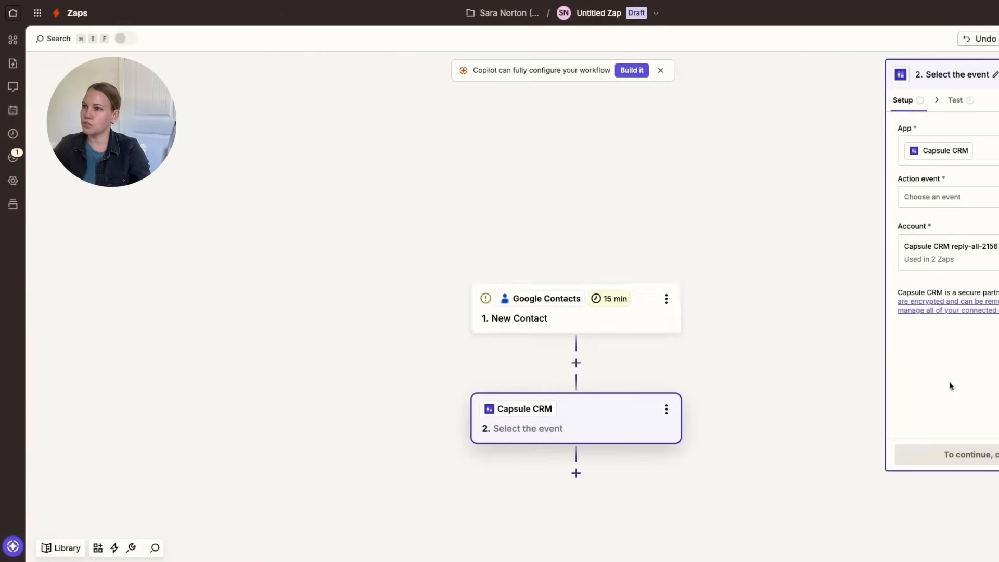
mouse_move(927, 254)
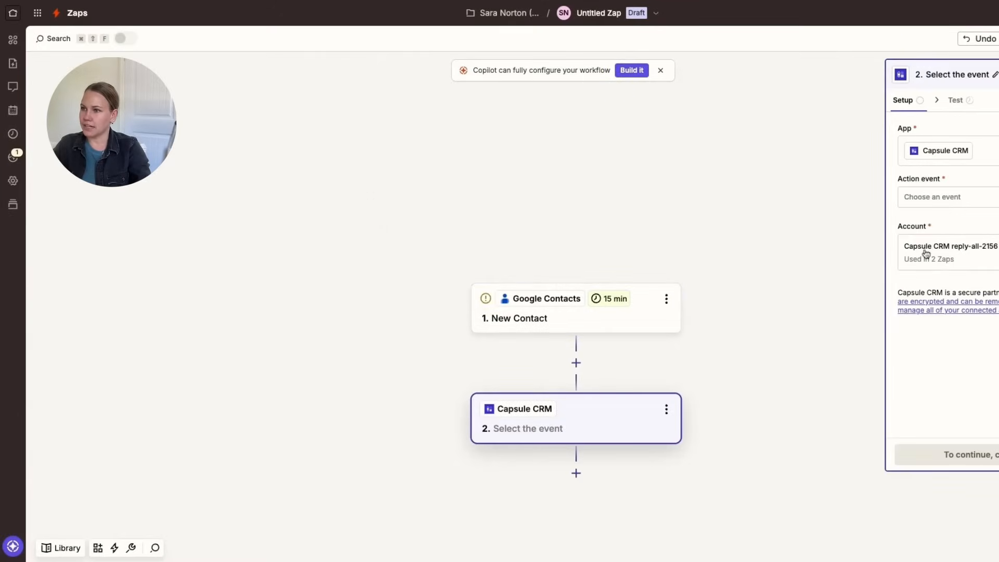
left_click(949, 197)
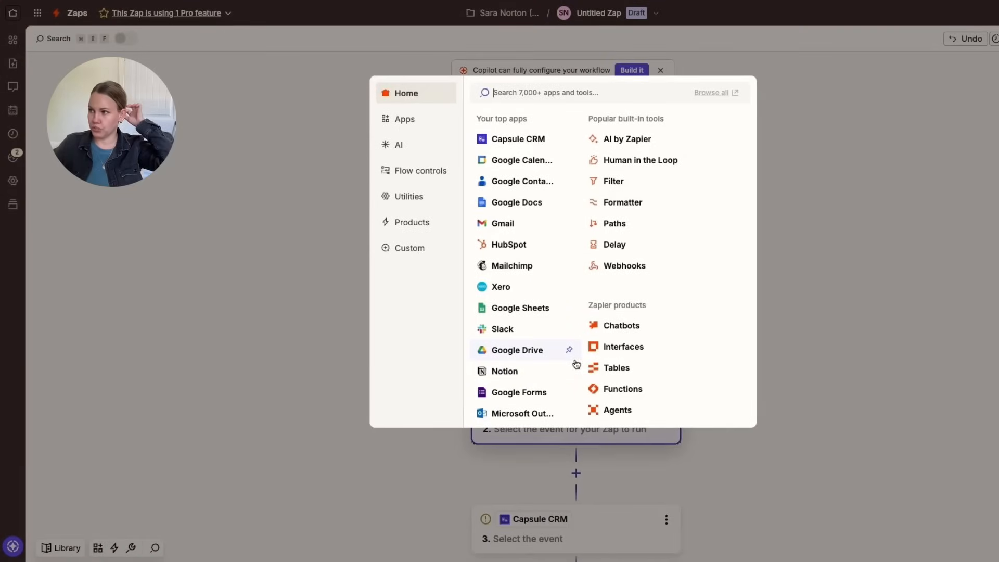
mouse_move(946, 303)
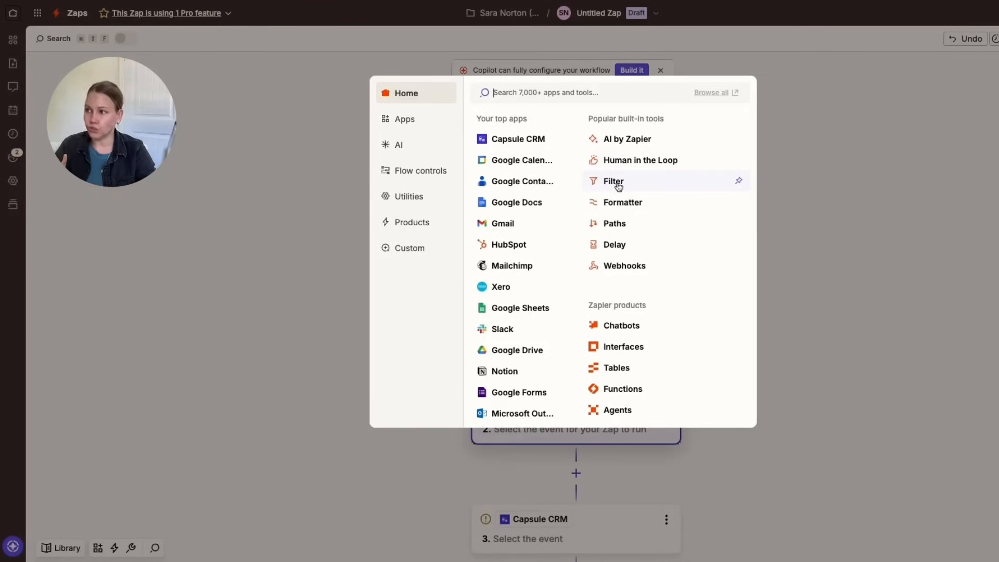
mouse_move(616, 206)
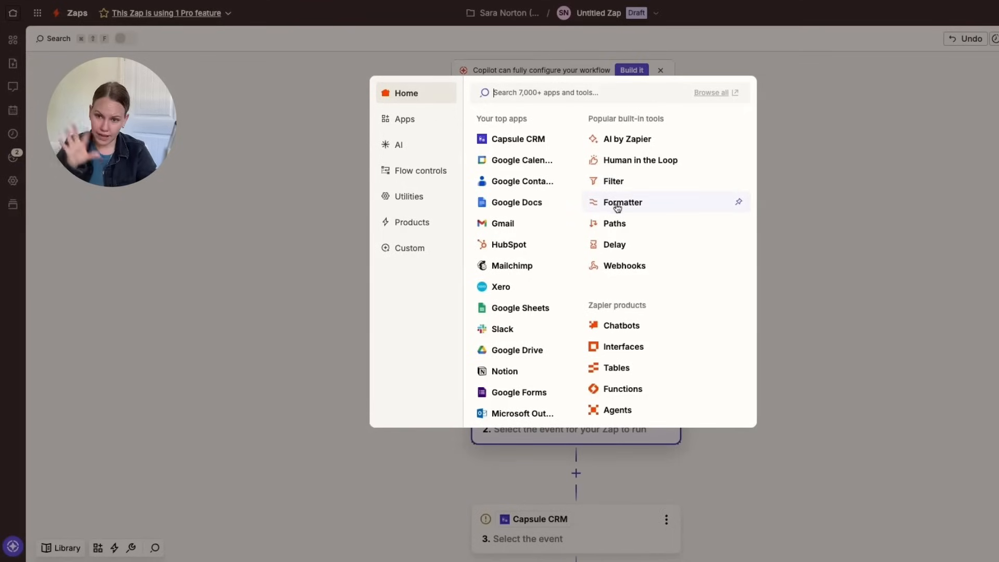
mouse_move(641, 160)
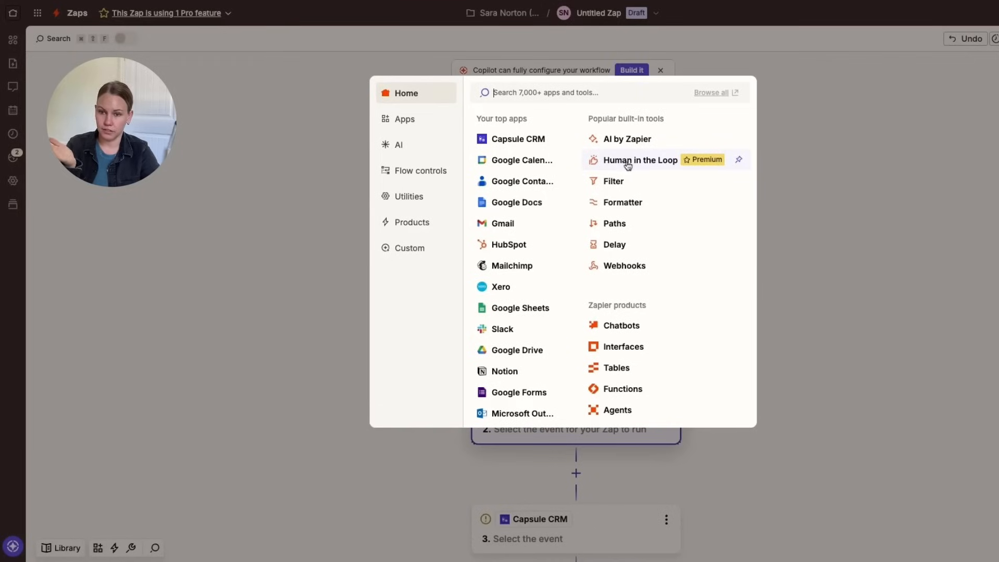
mouse_move(623, 266)
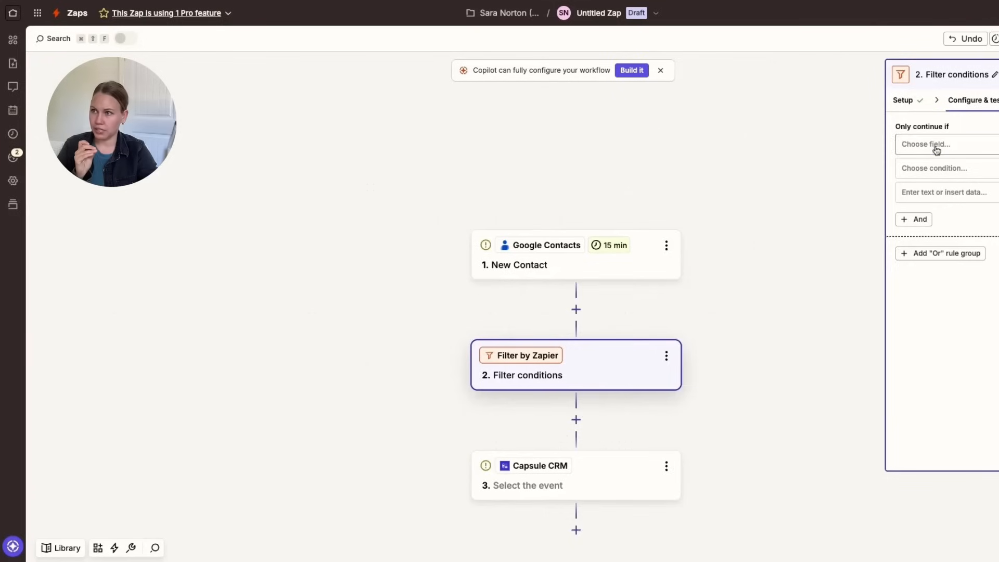
Start choosing which contact field the Filter's 'Only continue if' condition checks
left_click(946, 144)
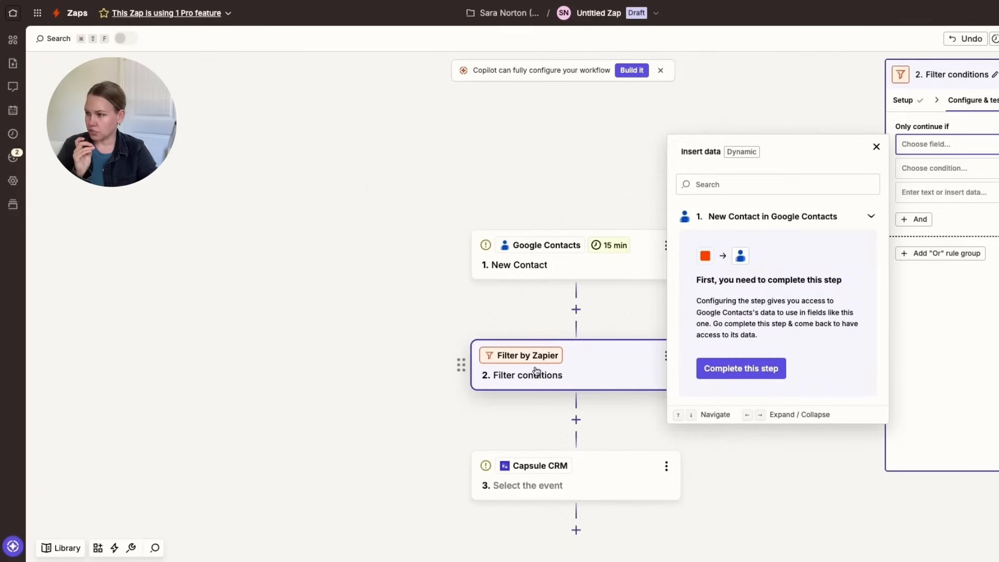
mouse_move(574, 379)
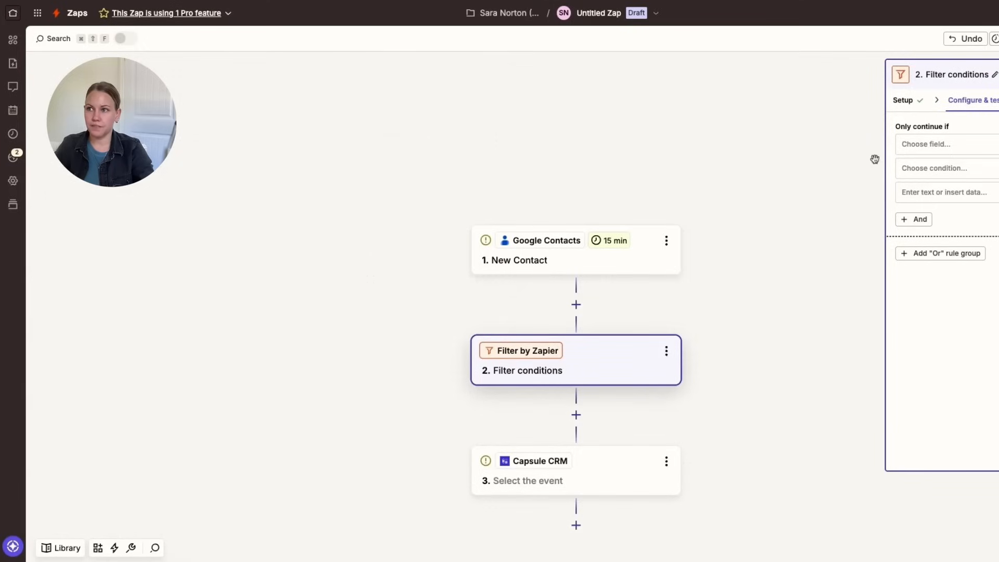
mouse_move(928, 424)
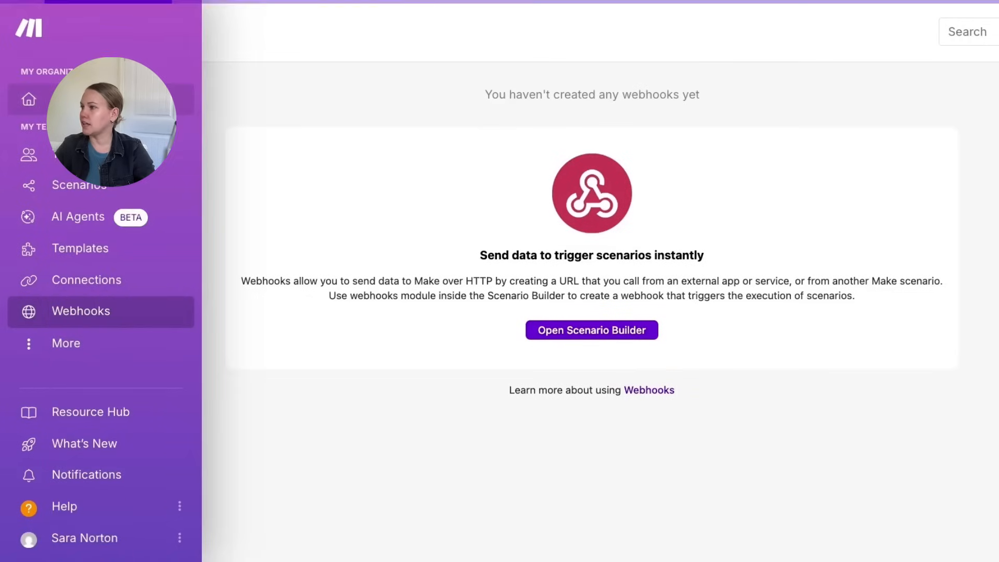
Open the Scenario Builder to start a new Make scenario
left_click(592, 330)
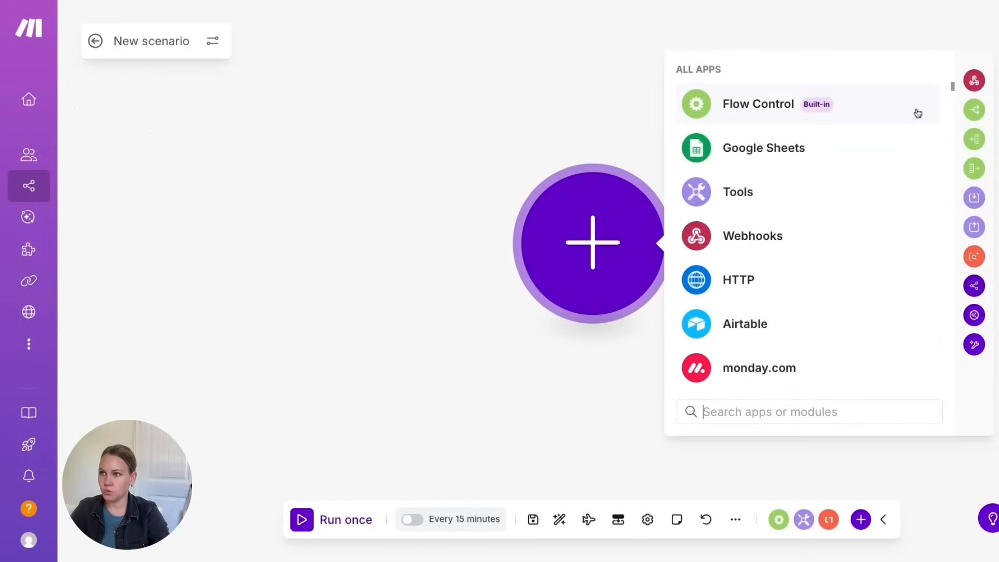
mouse_move(587, 520)
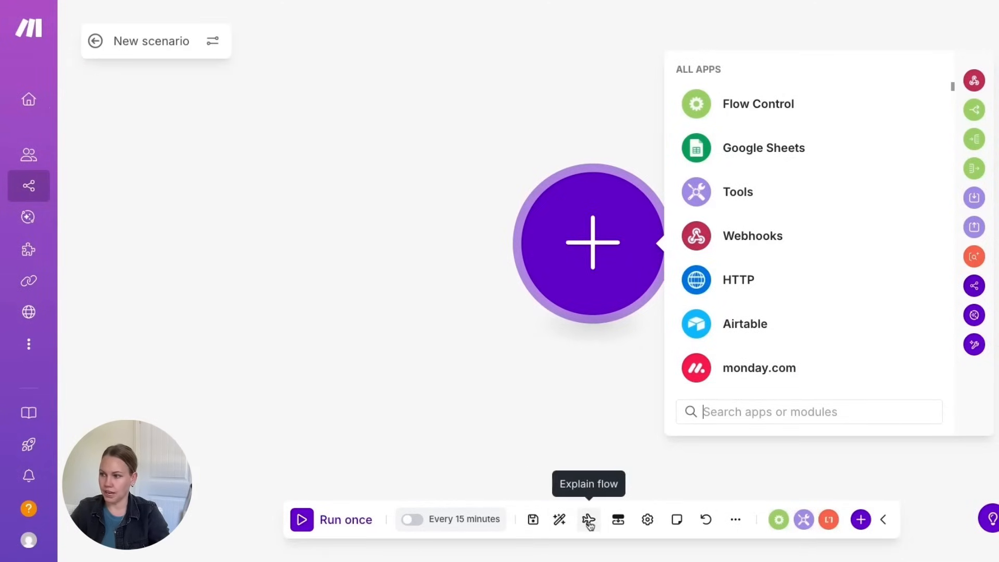
mouse_move(646, 520)
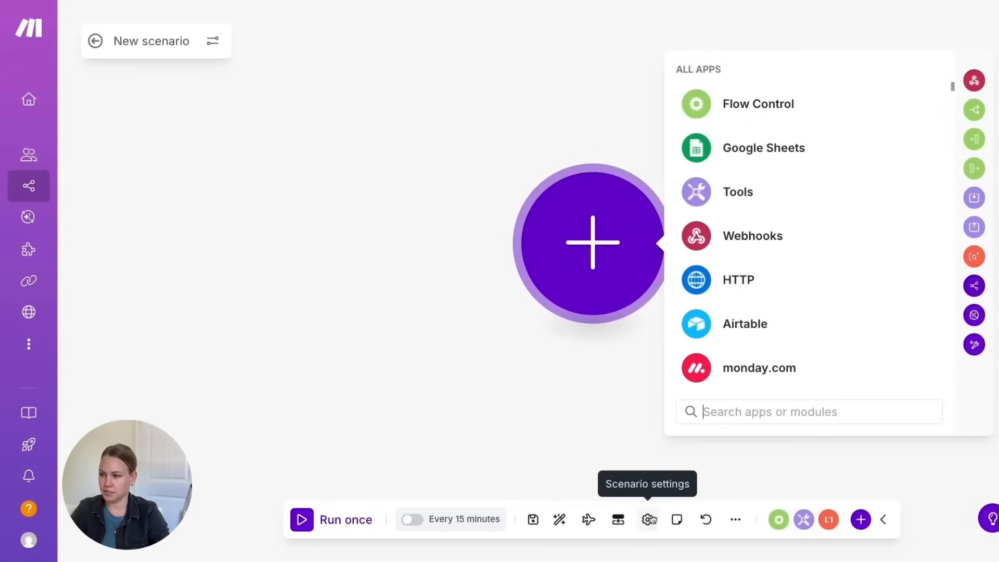
mouse_move(829, 519)
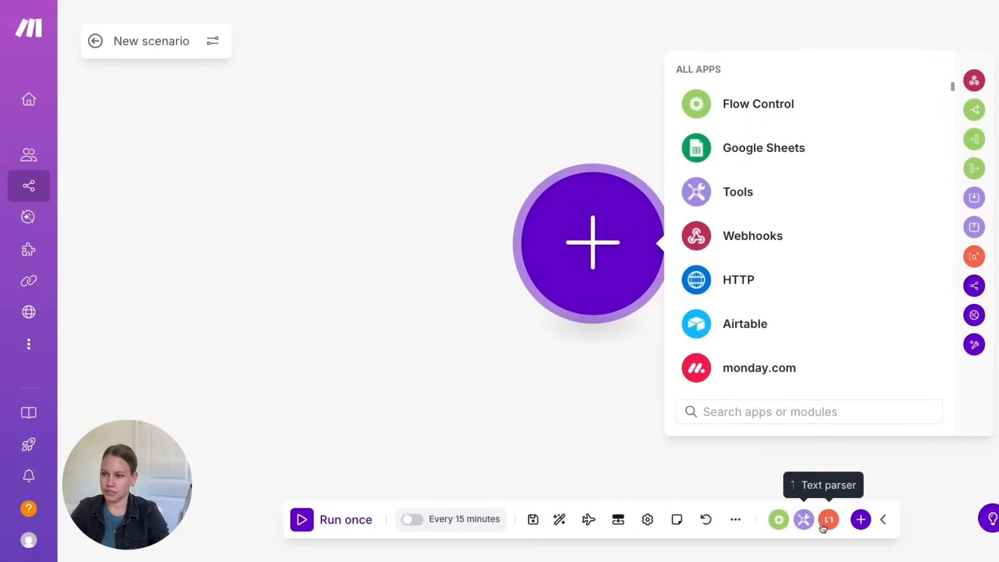
mouse_move(802, 519)
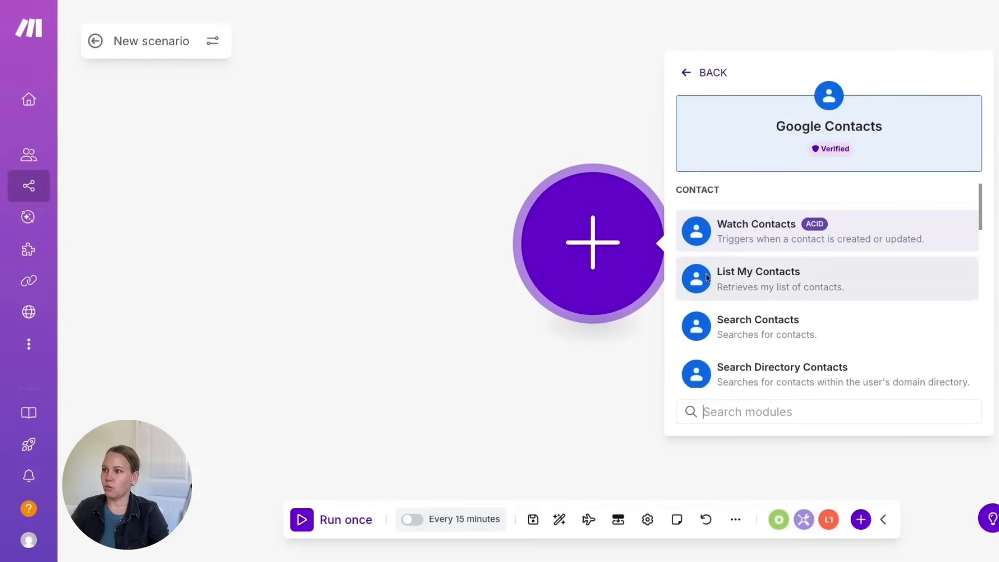
mouse_move(884, 313)
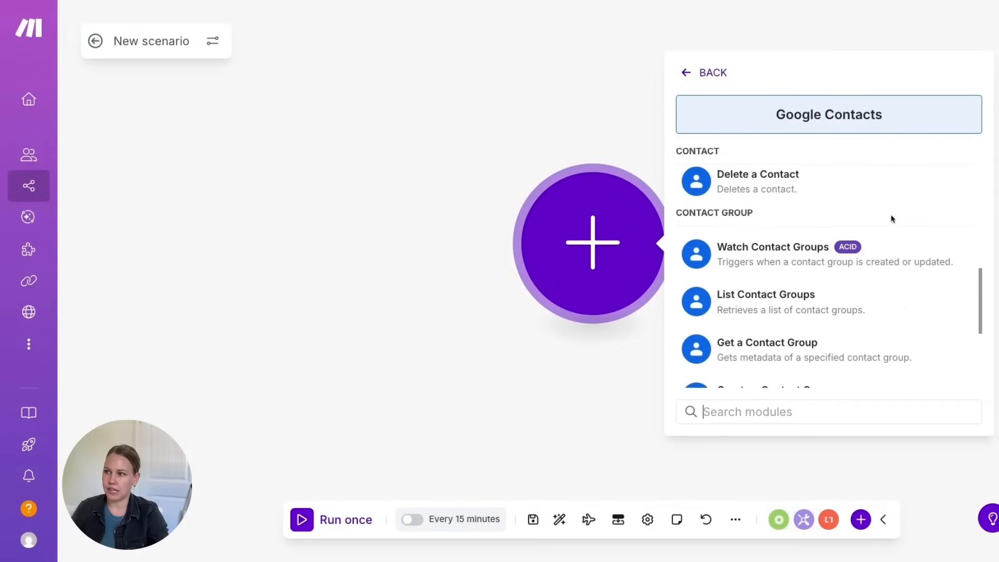
Add the Google Contacts module, search 'capsule' for Capsule CRM and filter its modules by 'add'
left_click(711, 72)
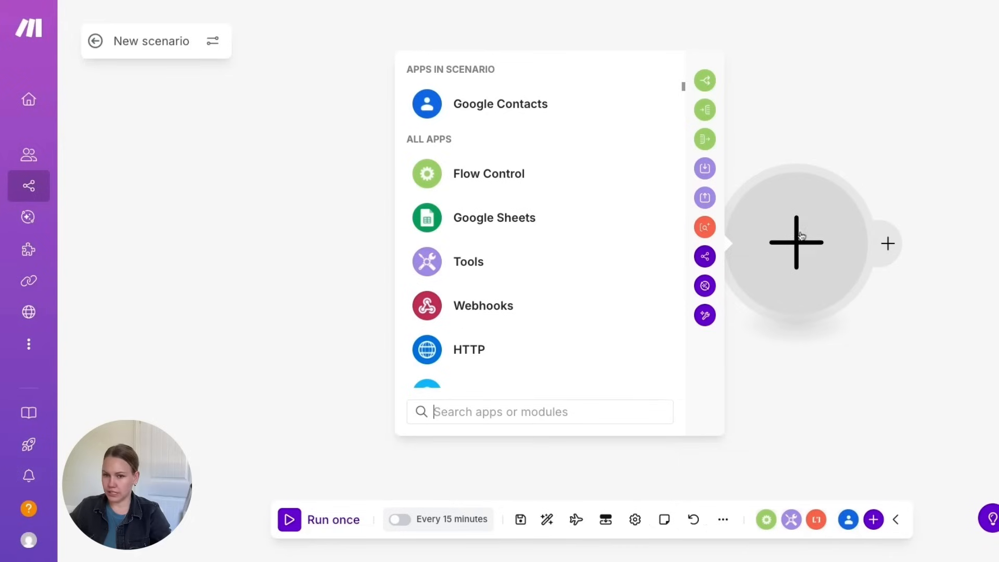
mouse_move(834, 255)
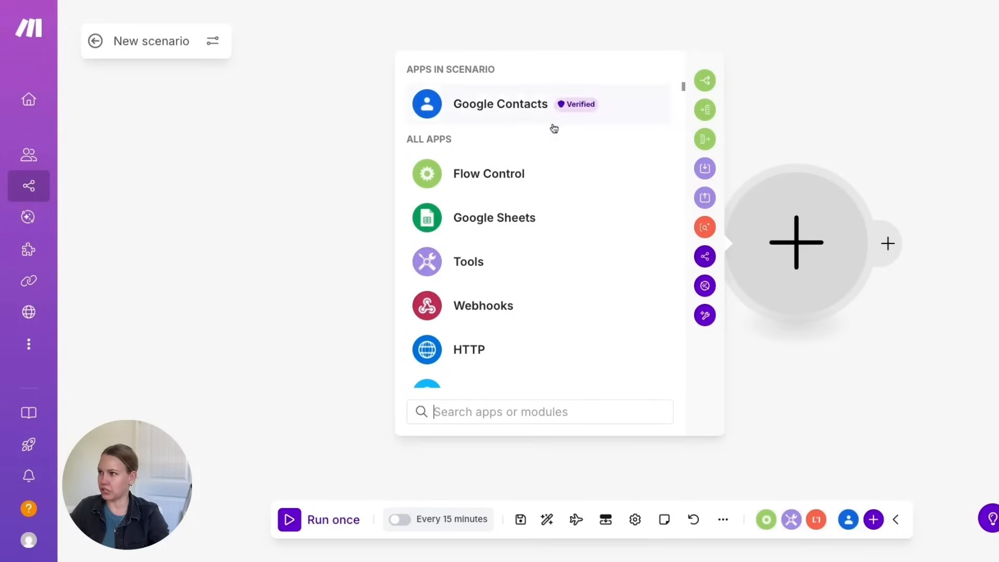
scroll("down", 3)
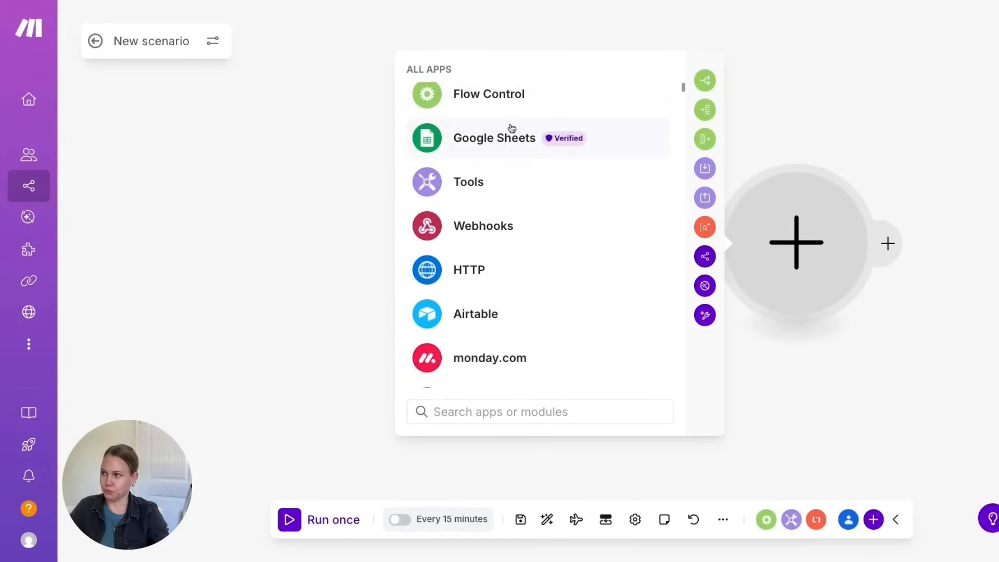
scroll("down", 3)
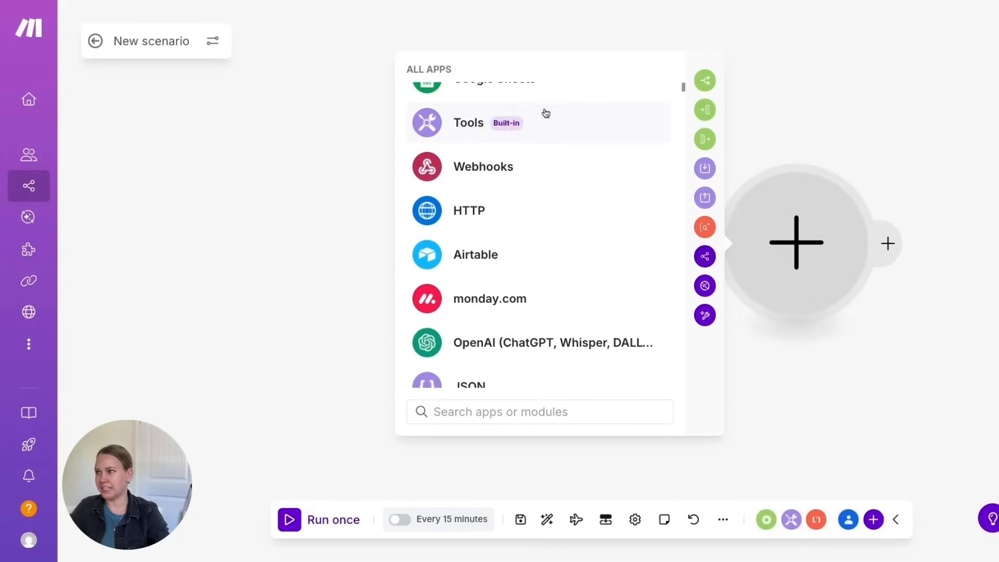
scroll("down", 3)
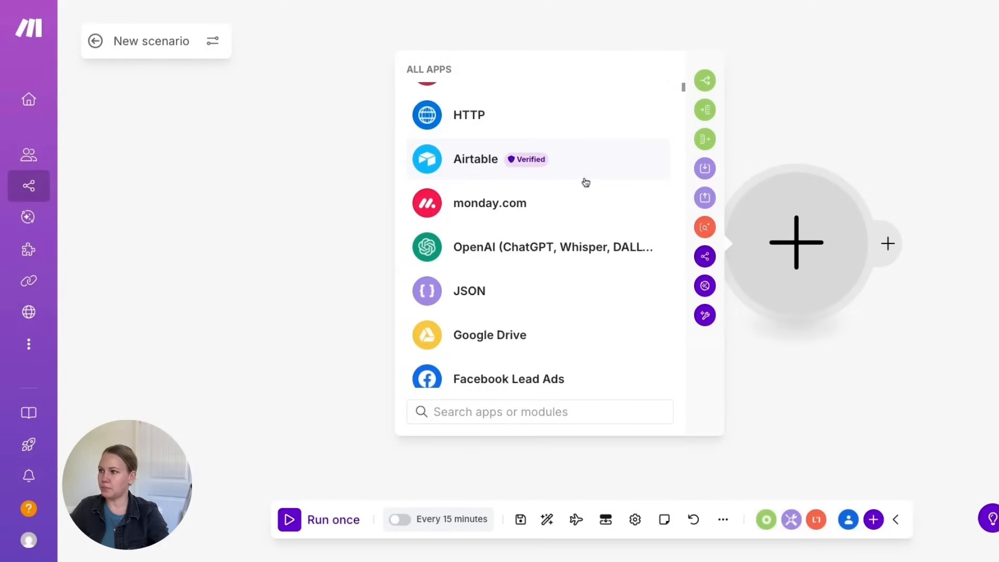
type("capsule")
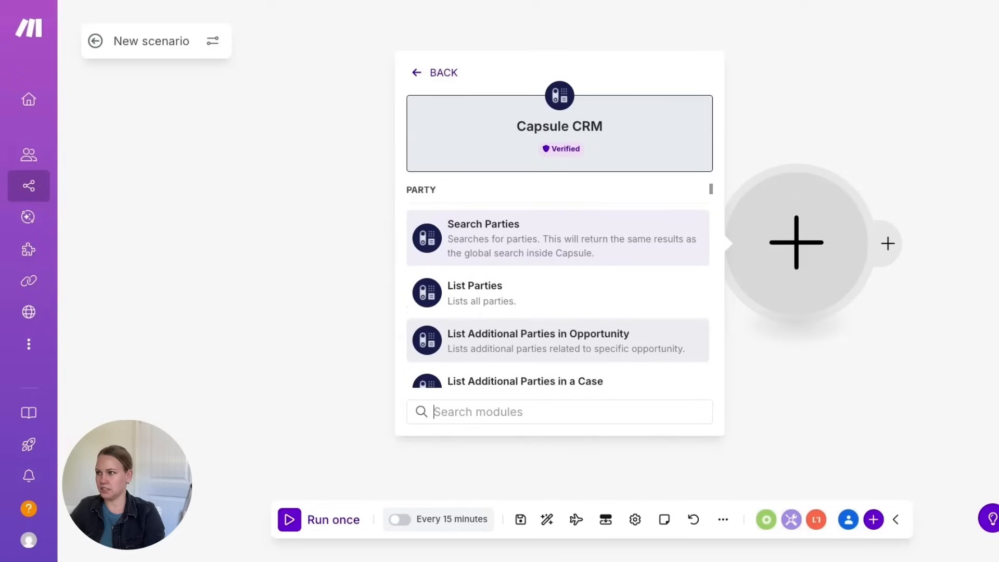
scroll("down", 3)
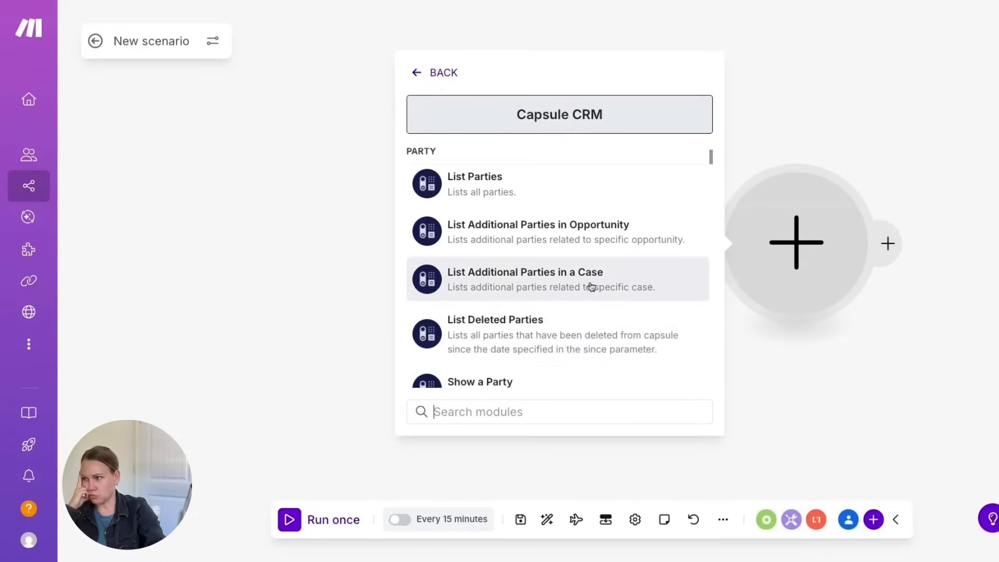
type("add")
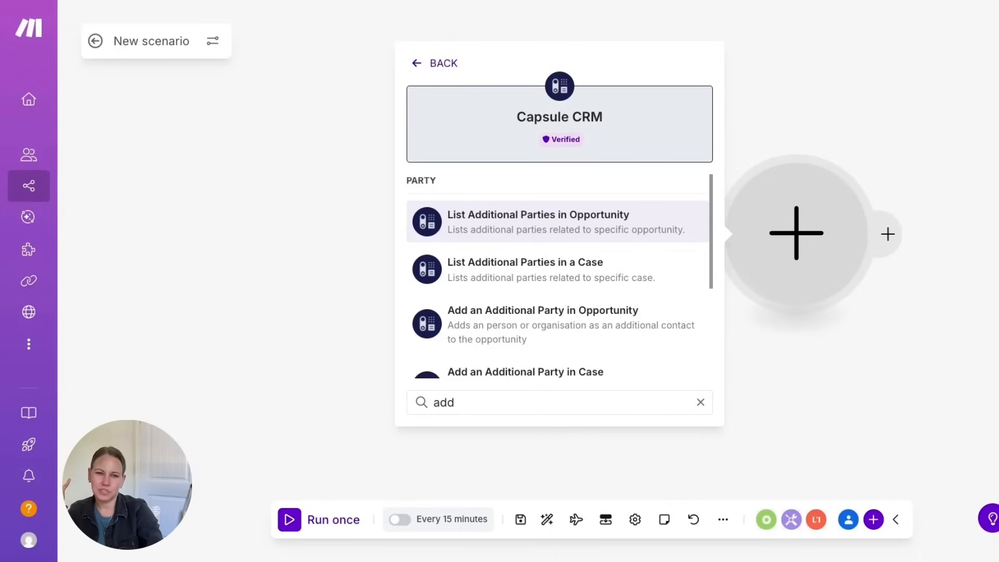
mouse_move(756, 355)
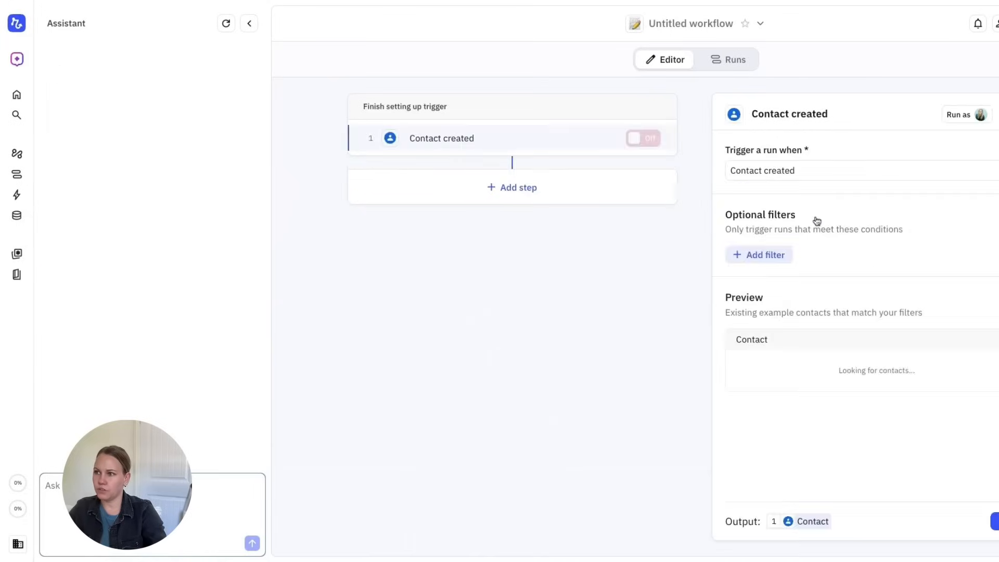
Review the trigger event options and keep Contact created
left_click(828, 170)
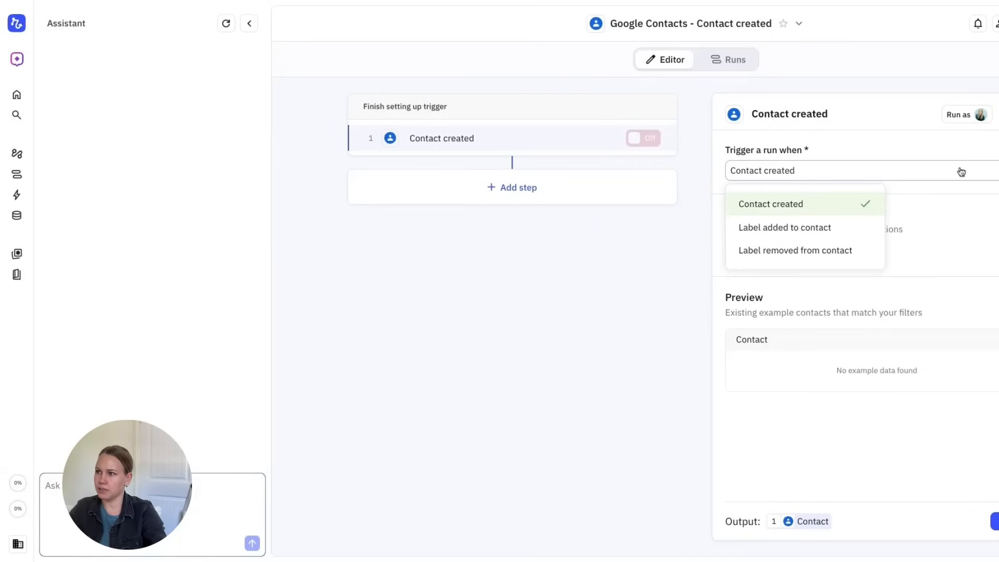
left_click(770, 204)
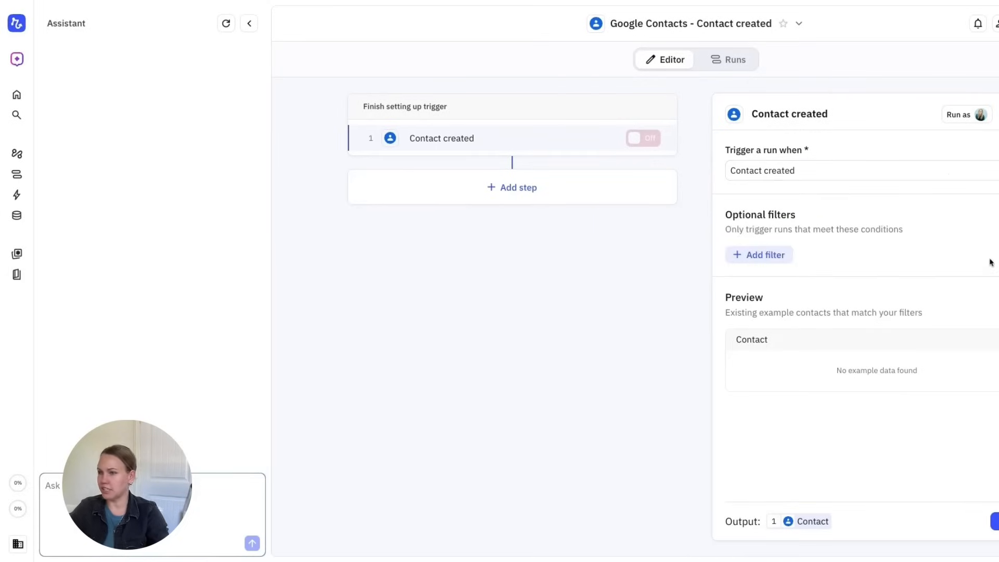
left_click(759, 255)
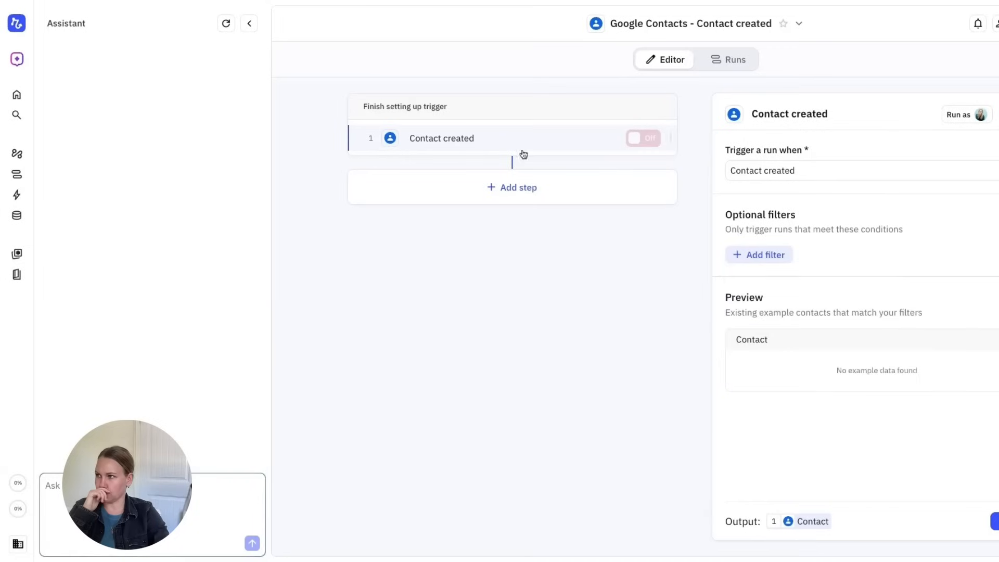
Start adding a step, search apps for 'pipe', then close without adding one
left_click(512, 187)
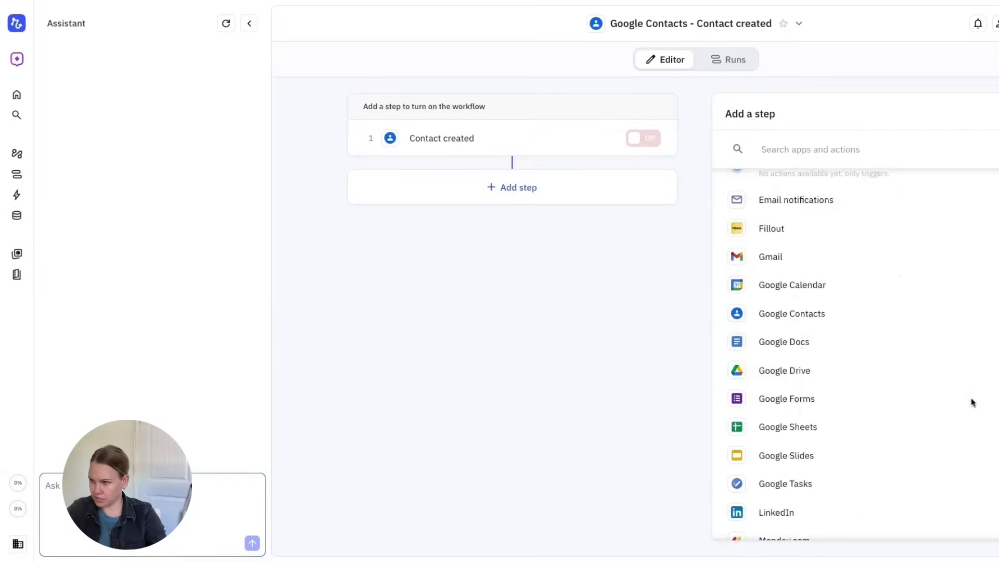
scroll("down", 3)
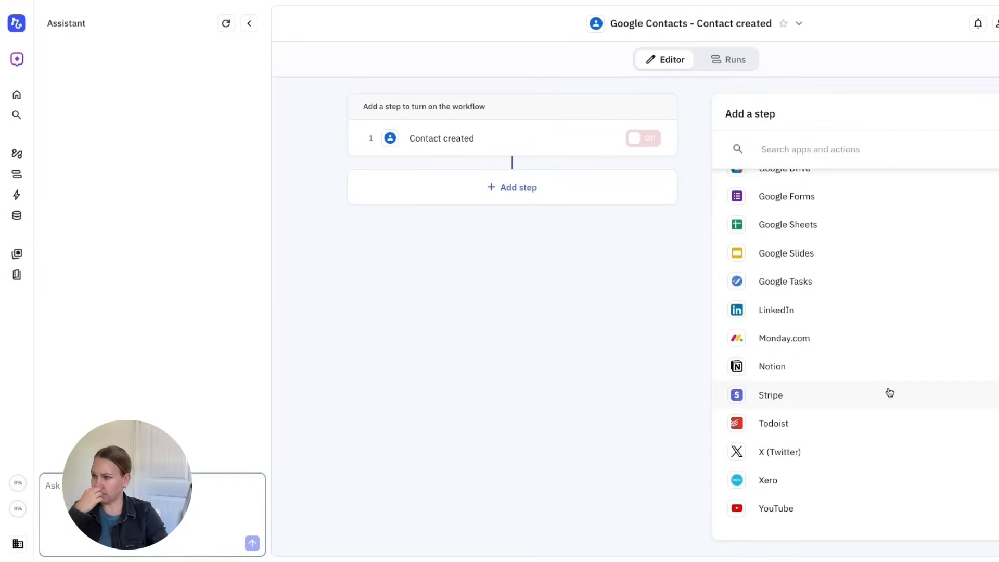
type("pipe")
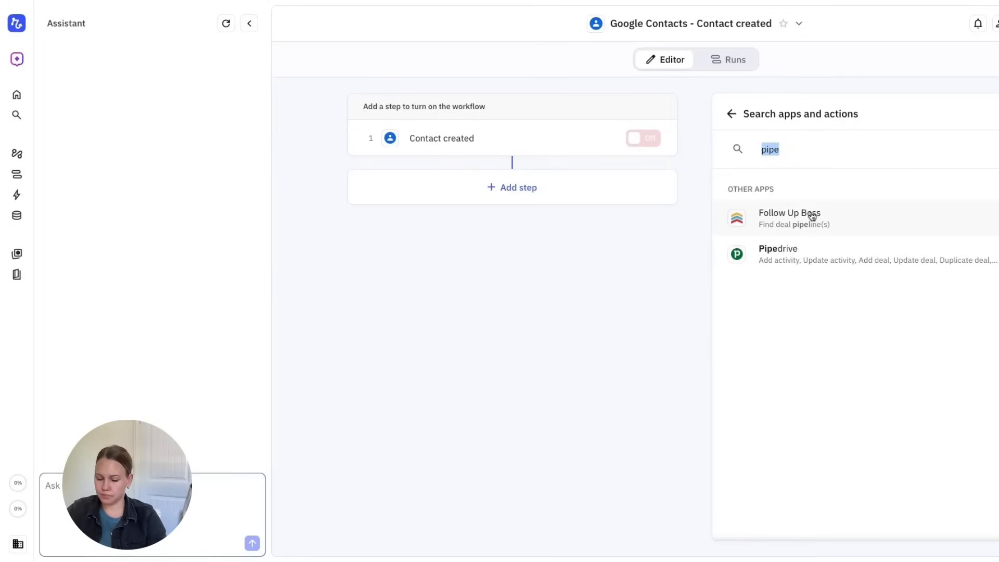
left_click(778, 254)
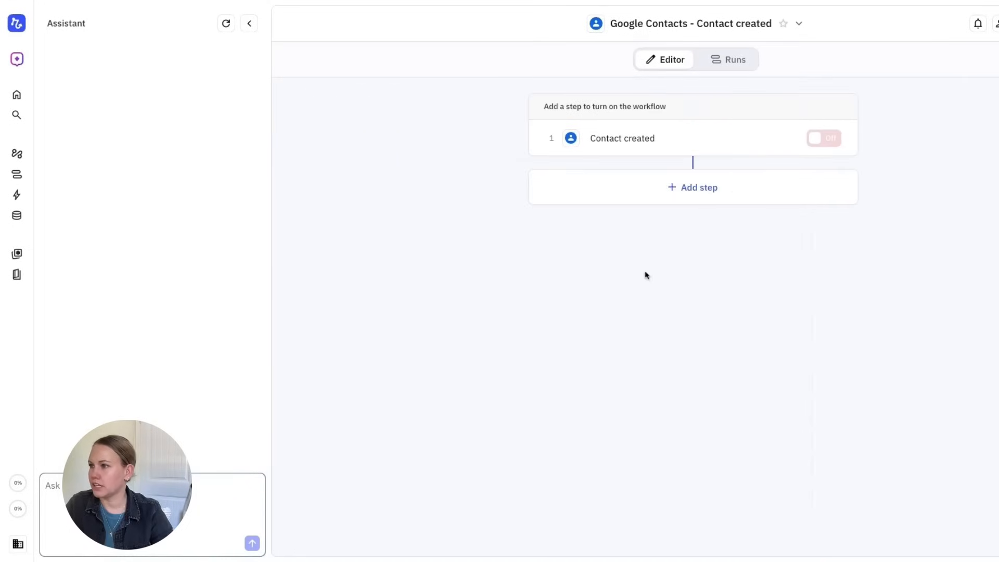
Browse Relay.app's Utilities step catalog for the post-trigger step, then leave for Zapier pricing
left_click(692, 187)
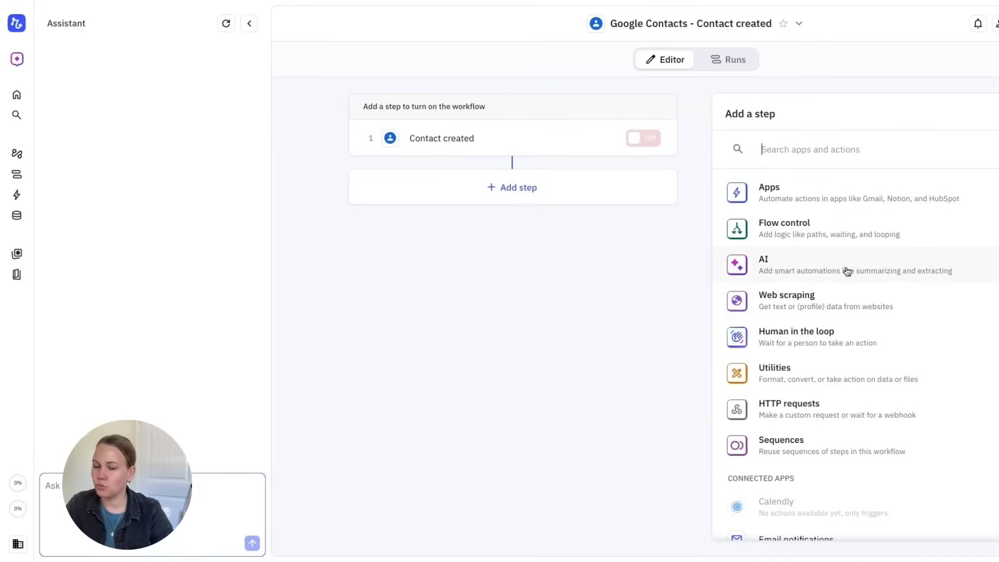
mouse_move(859, 213)
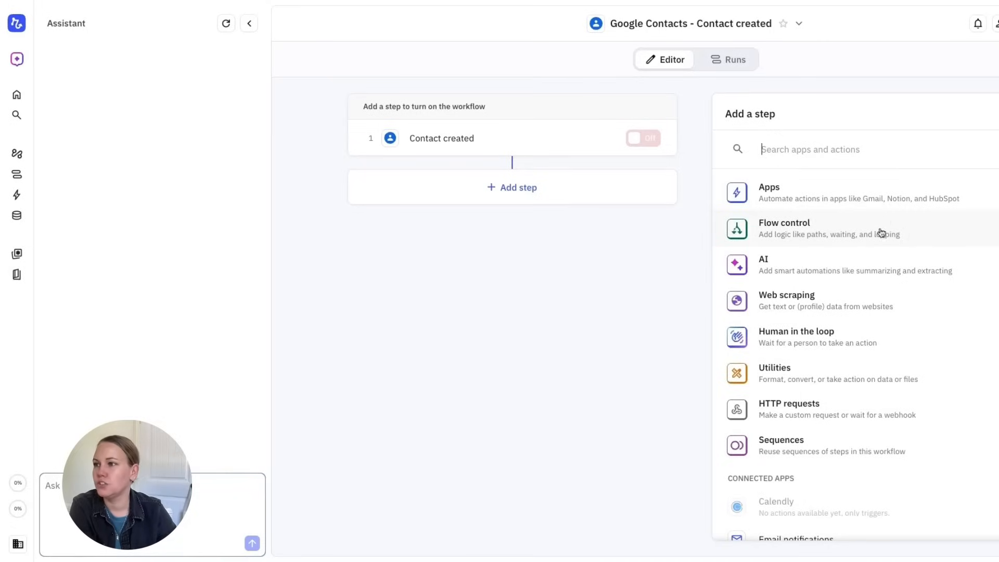
left_click(784, 228)
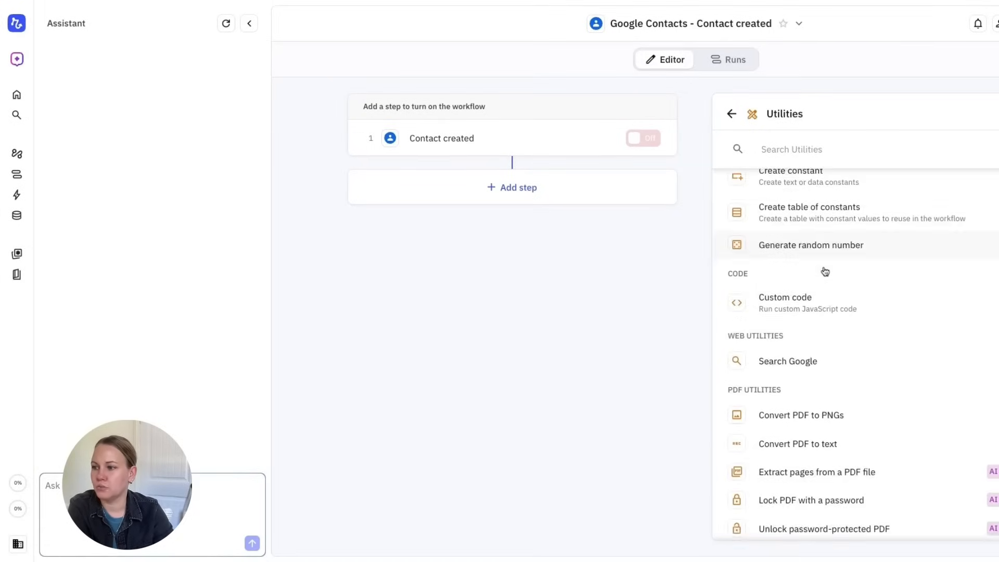
left_click(732, 113)
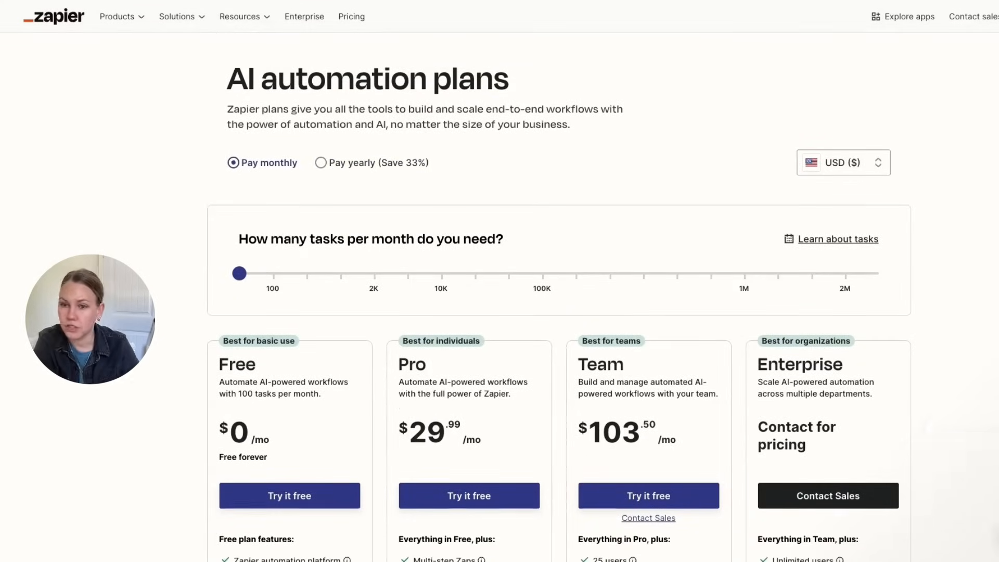
Reveal the Free, Pro, Team and Enterprise plan cards and highlight the Pro monthly price
scroll("down", 3)
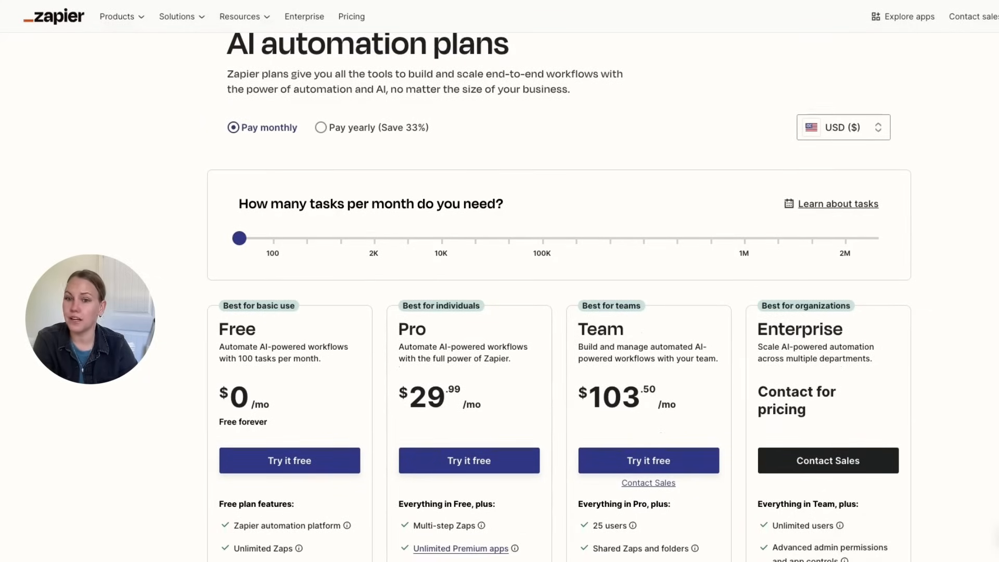
double_click(426, 396)
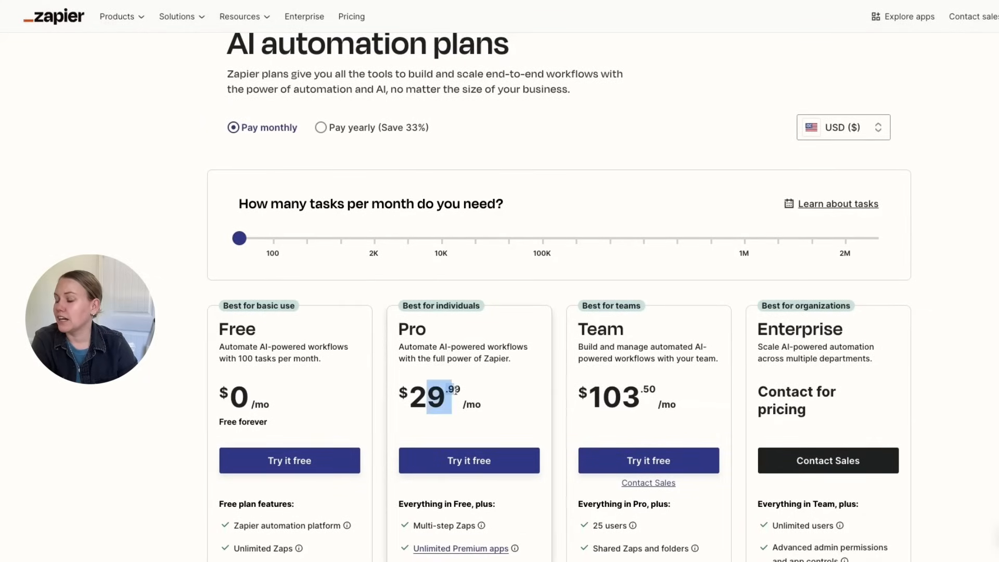
scroll("down", 3)
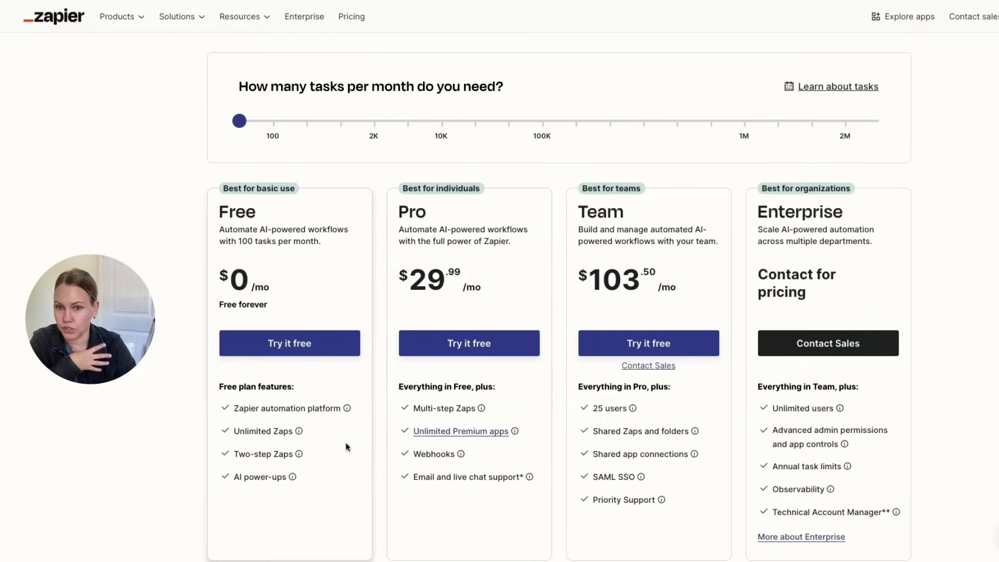
mouse_move(292, 454)
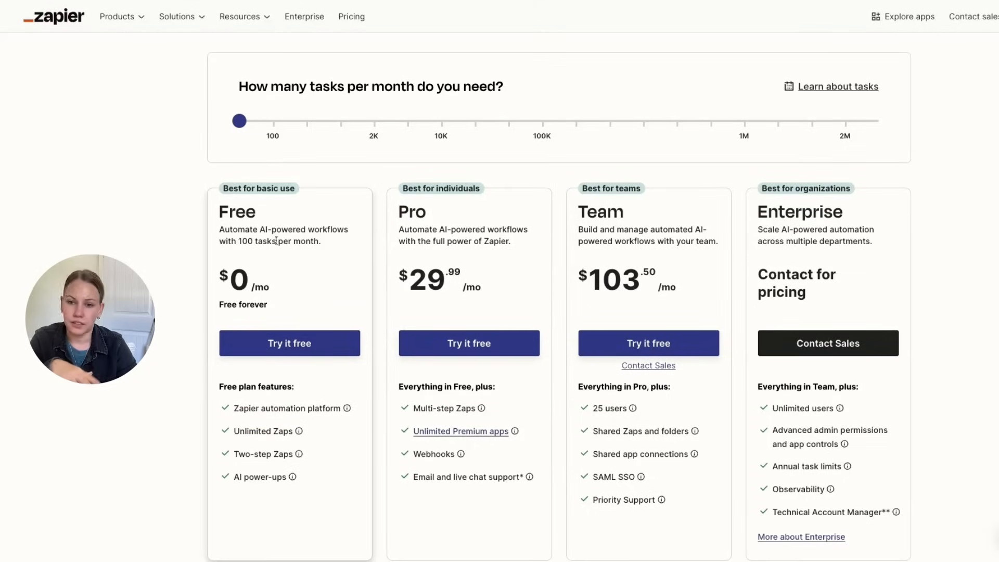
mouse_move(261, 280)
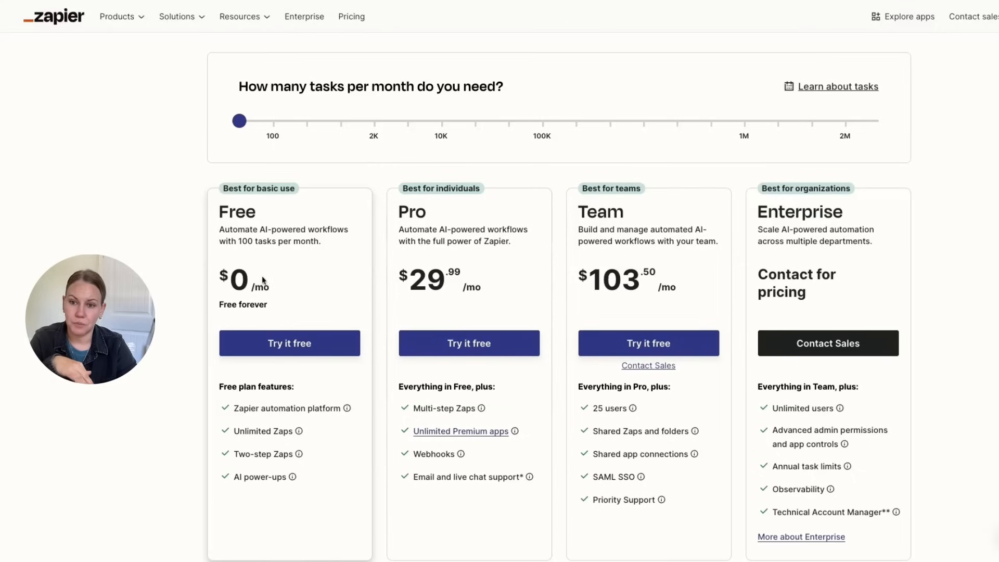
mouse_move(262, 264)
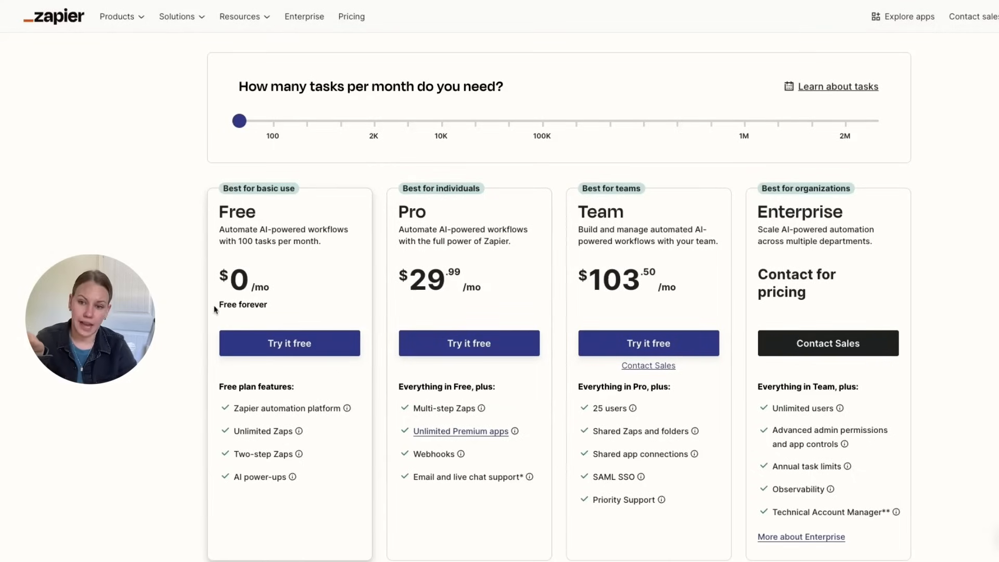
mouse_move(331, 257)
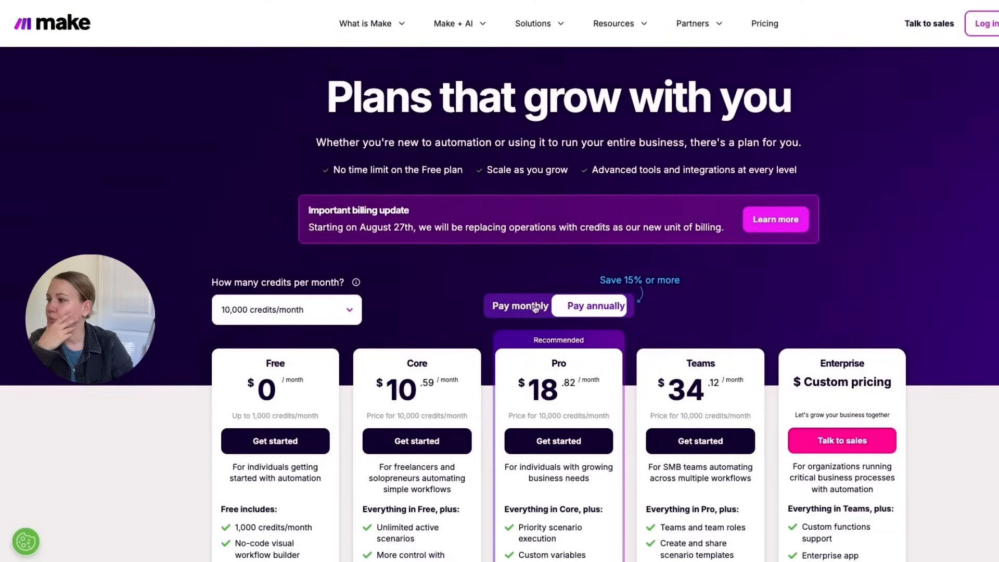
Scroll Make's pricing to the Free, Core, Pro, Teams and Enterprise cards at 10,000 credits/month
scroll("down", 3)
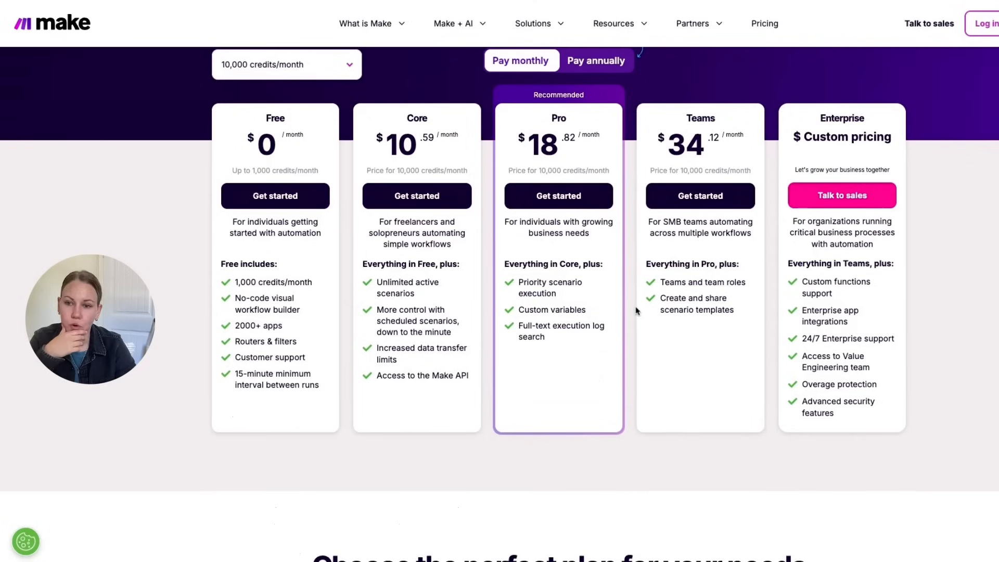
scroll("down", 3)
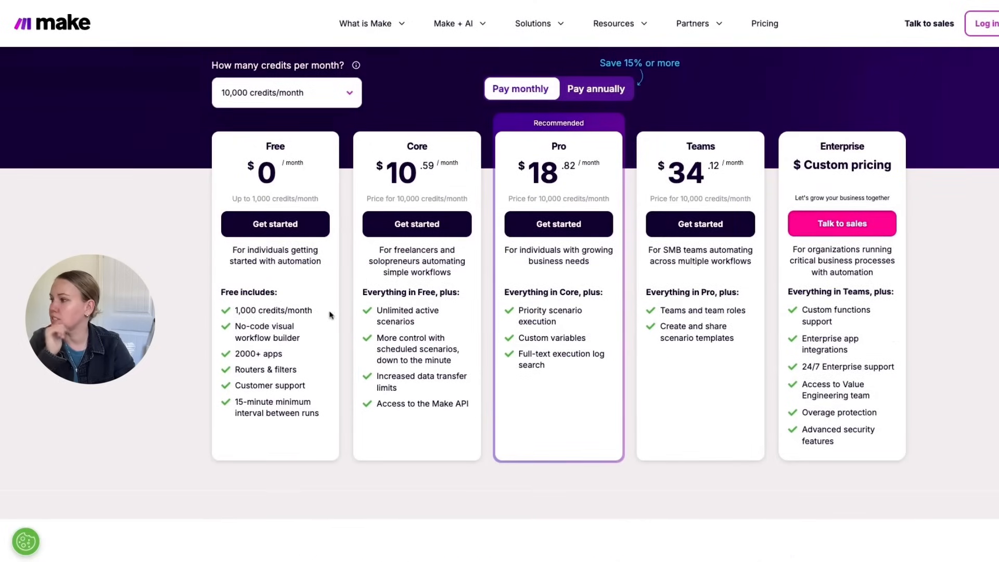